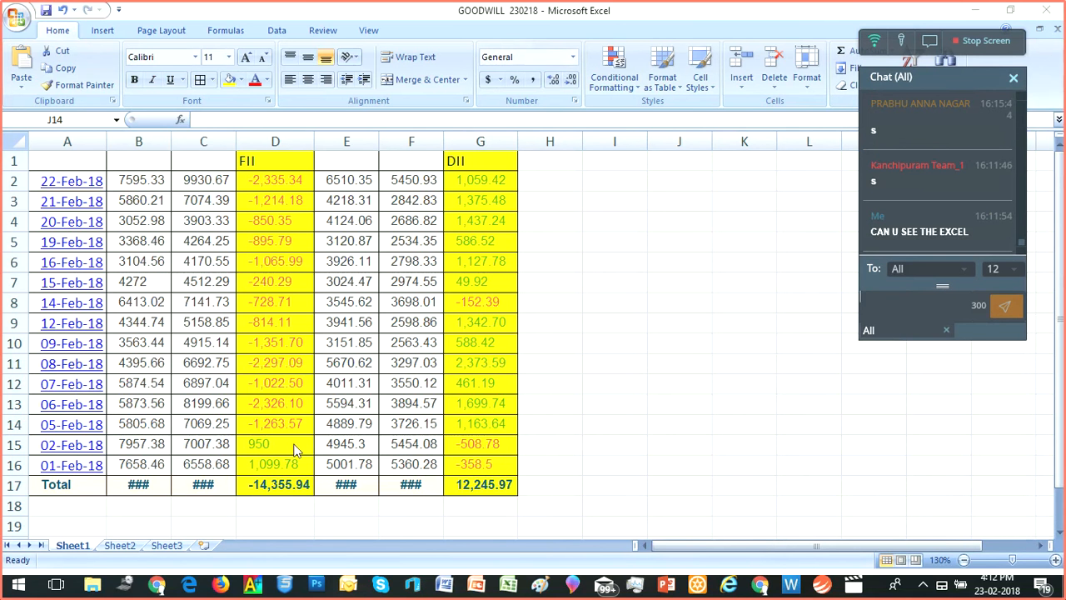
pyautogui.moveTo(287, 473)
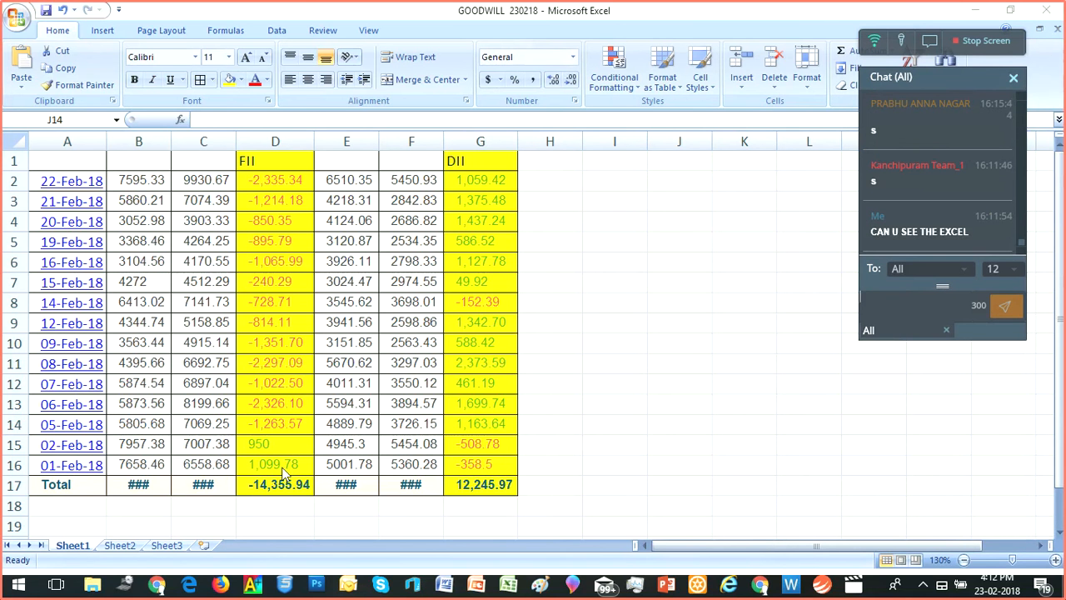
pyautogui.moveTo(285, 443)
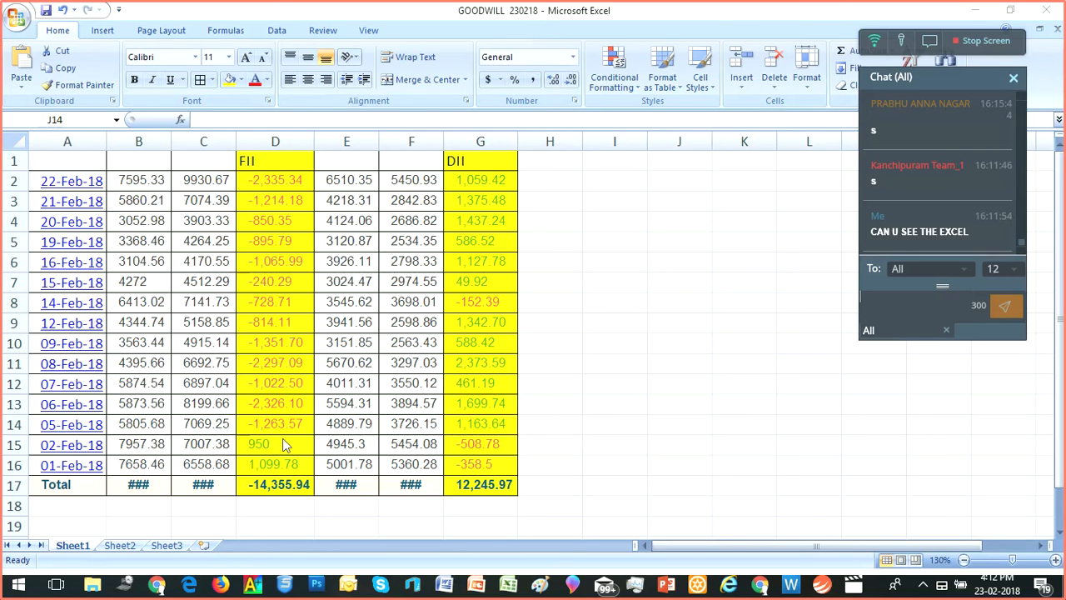
pyautogui.moveTo(290, 400)
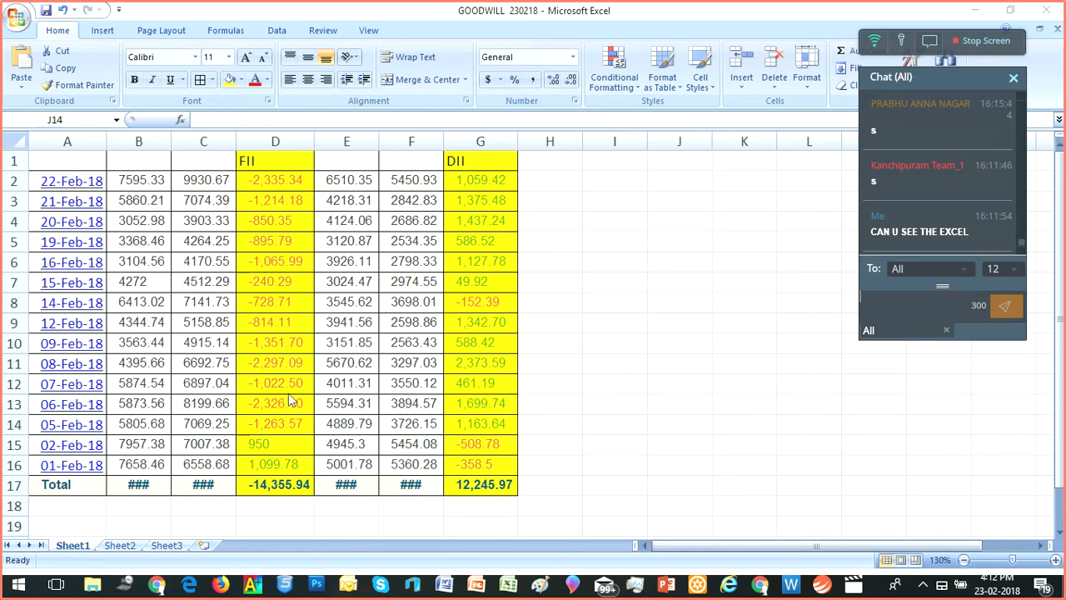
pyautogui.moveTo(290, 310)
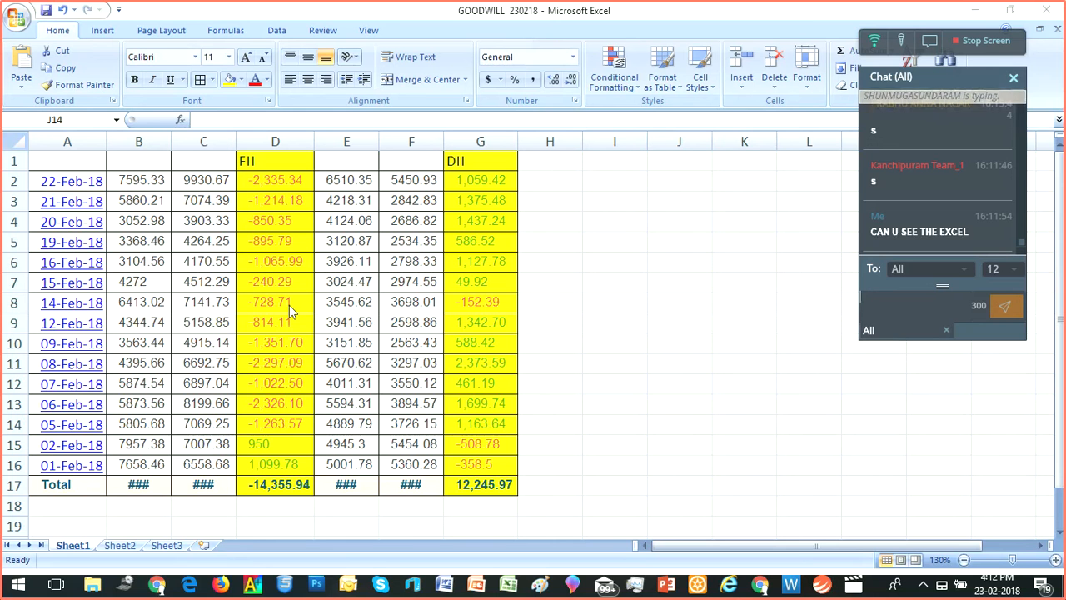
pyautogui.moveTo(292, 397)
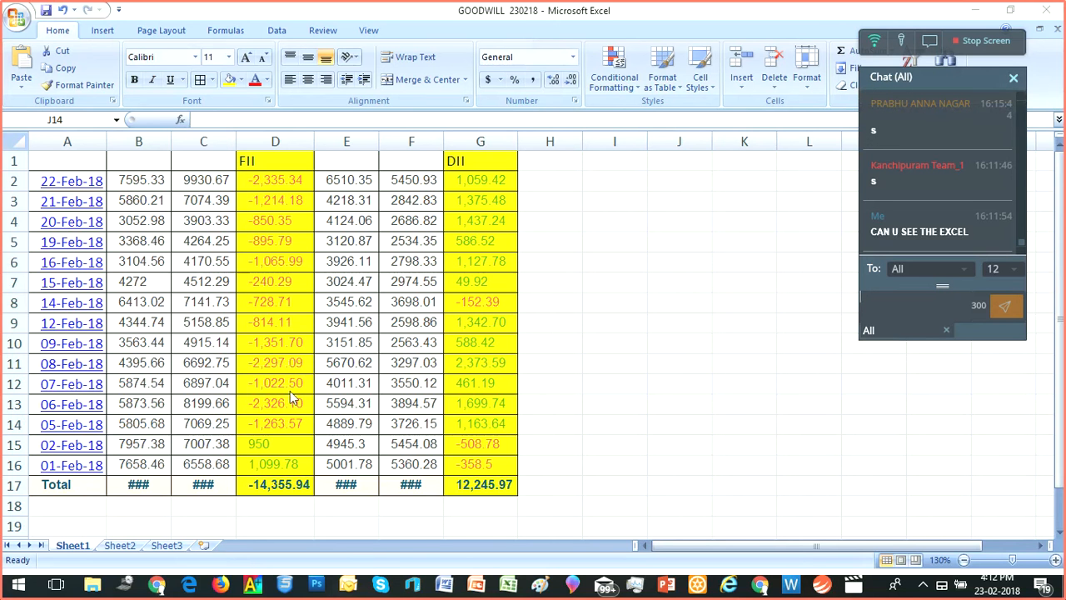
pyautogui.moveTo(297, 363)
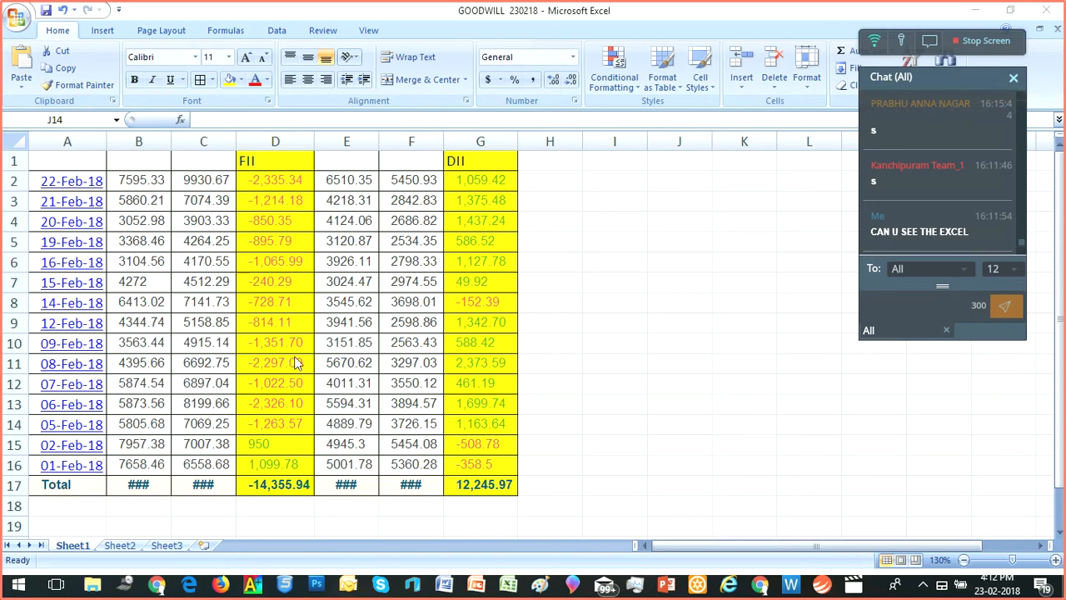
pyautogui.moveTo(296, 291)
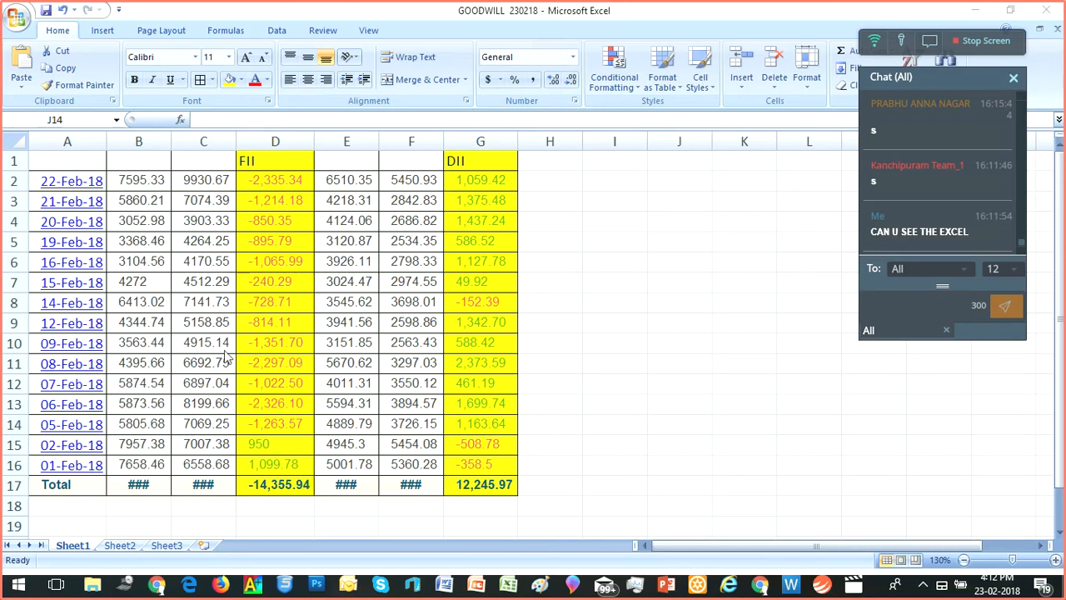
pyautogui.moveTo(300, 220)
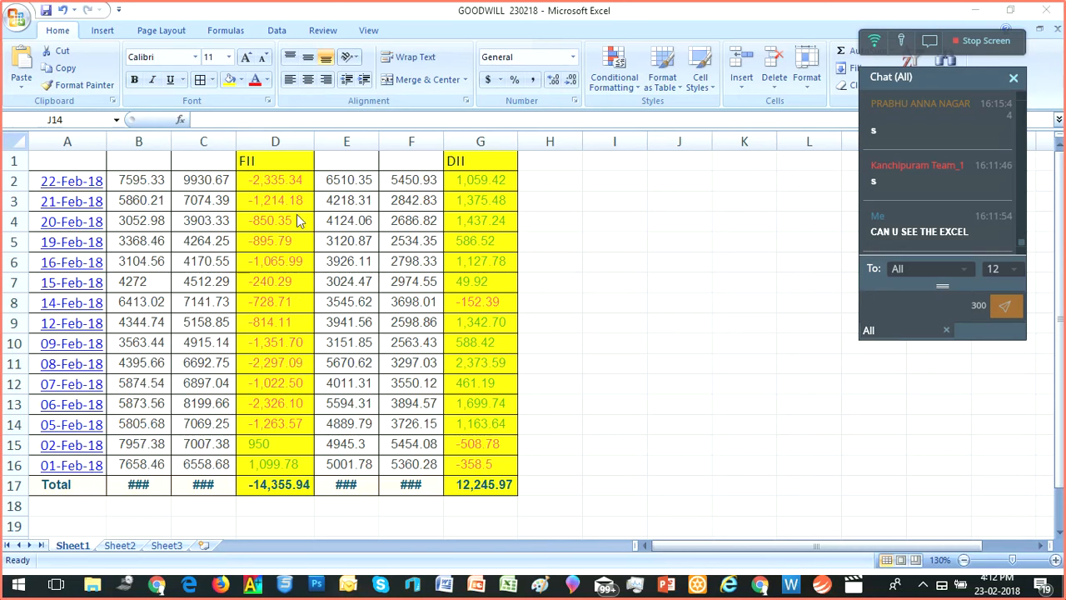
pyautogui.moveTo(302, 308)
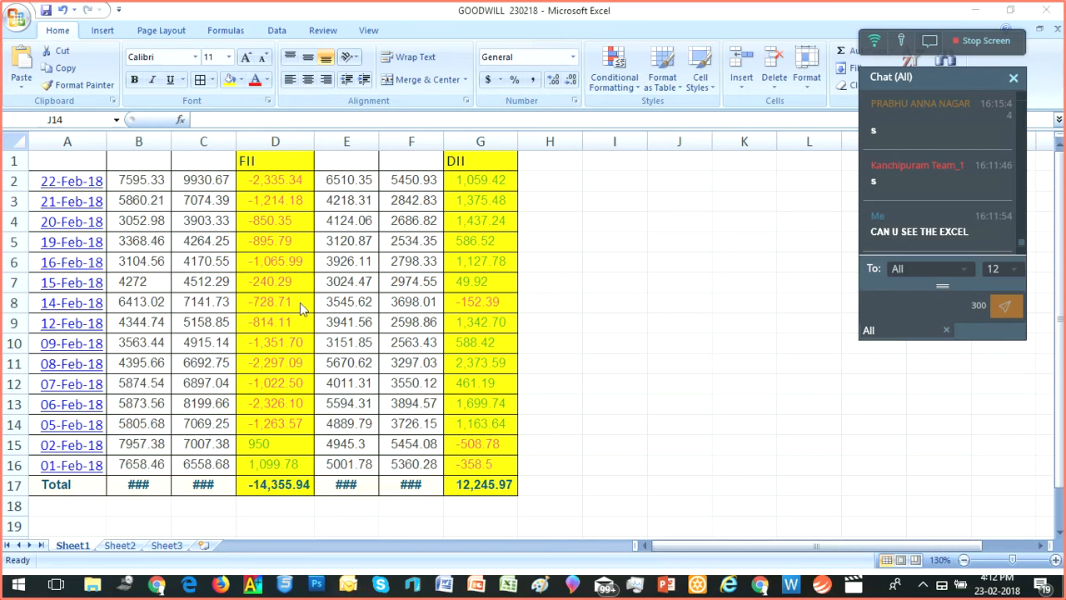
pyautogui.moveTo(287, 326)
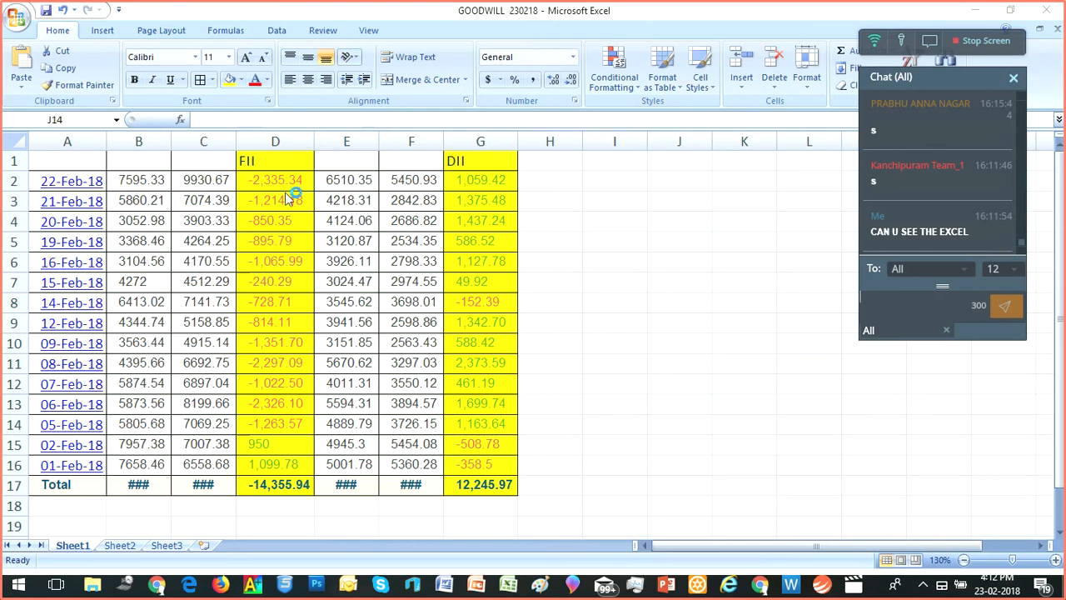
pyautogui.moveTo(480, 163)
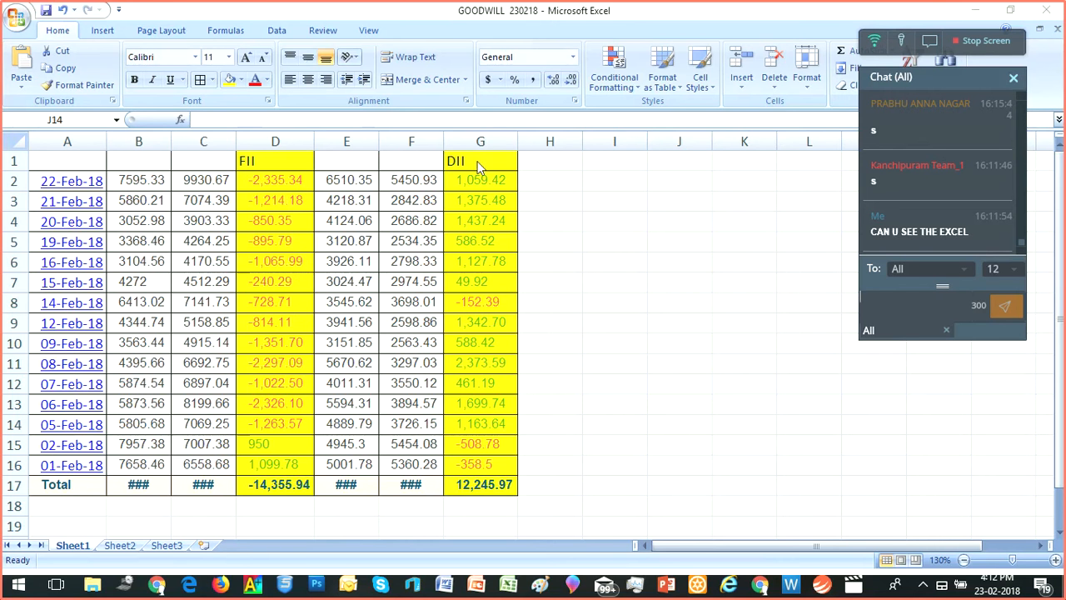
pyautogui.moveTo(493, 254)
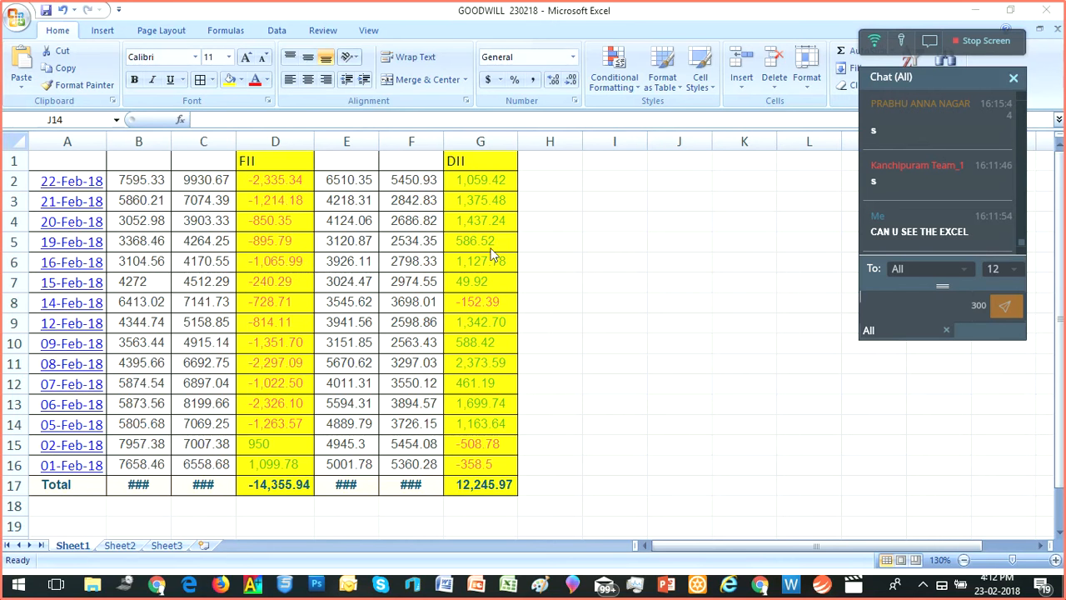
pyautogui.moveTo(492, 218)
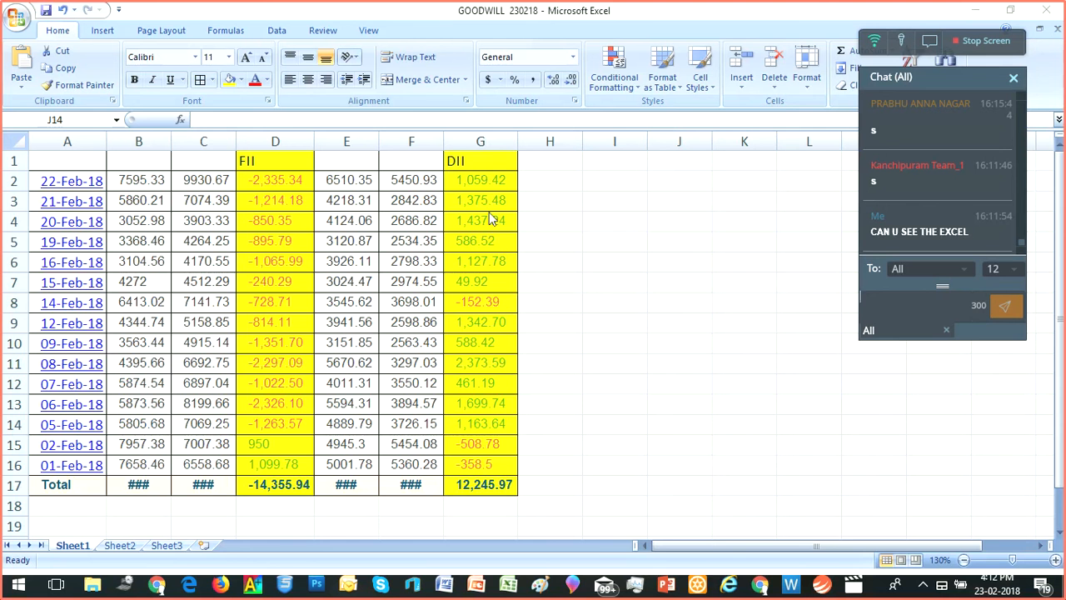
pyautogui.moveTo(507, 335)
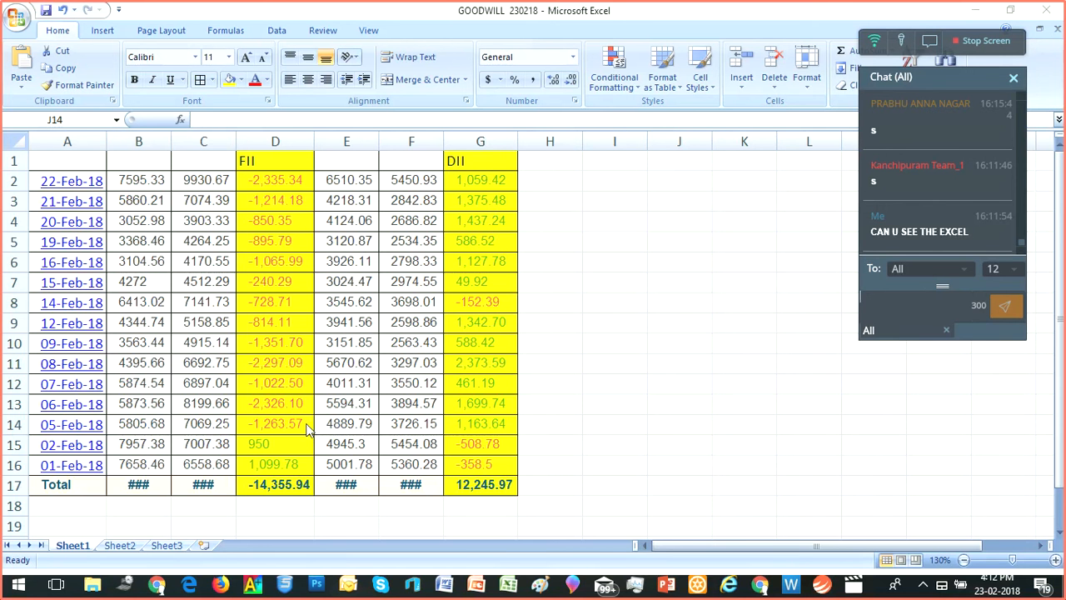
pyautogui.moveTo(474, 450)
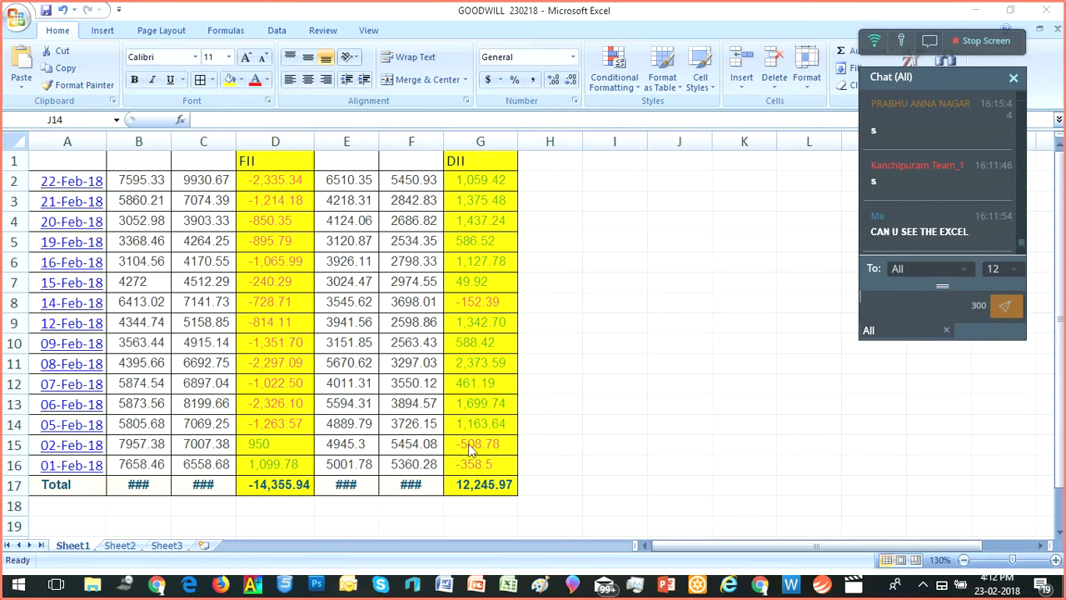
pyautogui.moveTo(265, 408)
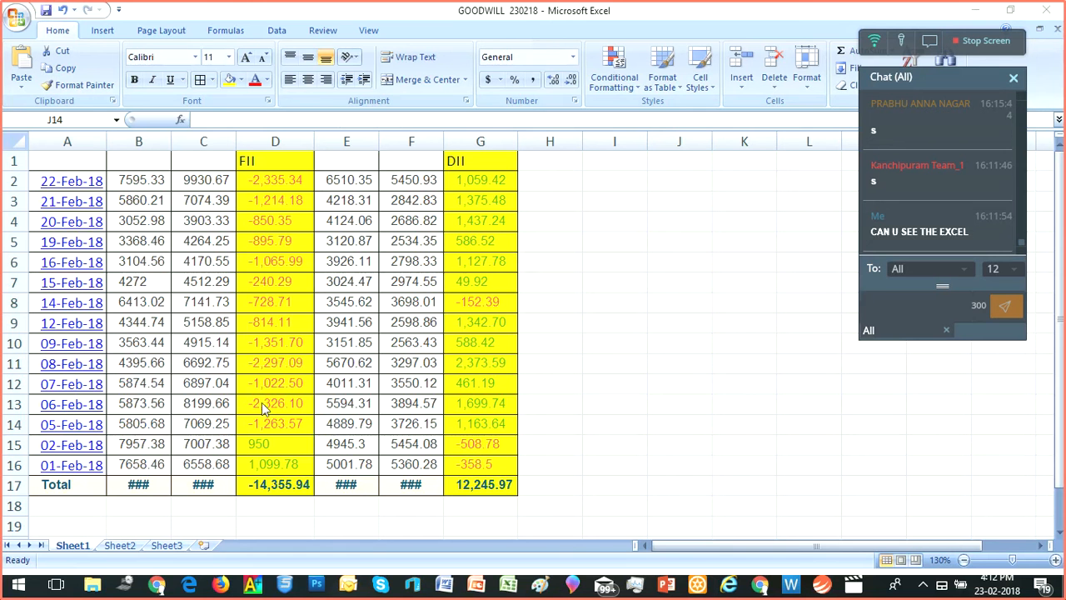
pyautogui.moveTo(480, 392)
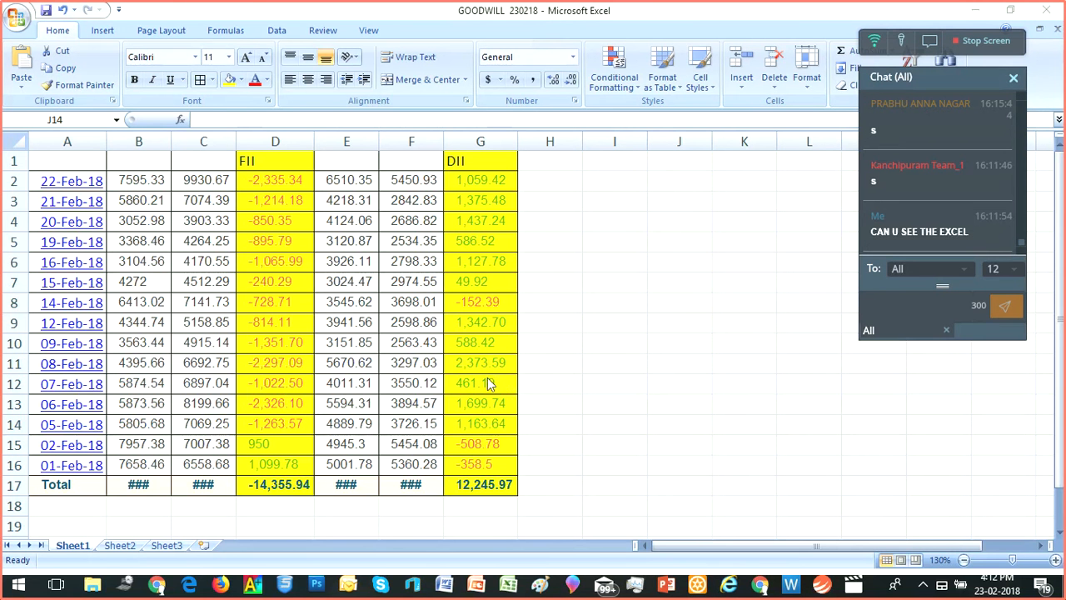
pyautogui.moveTo(509, 184)
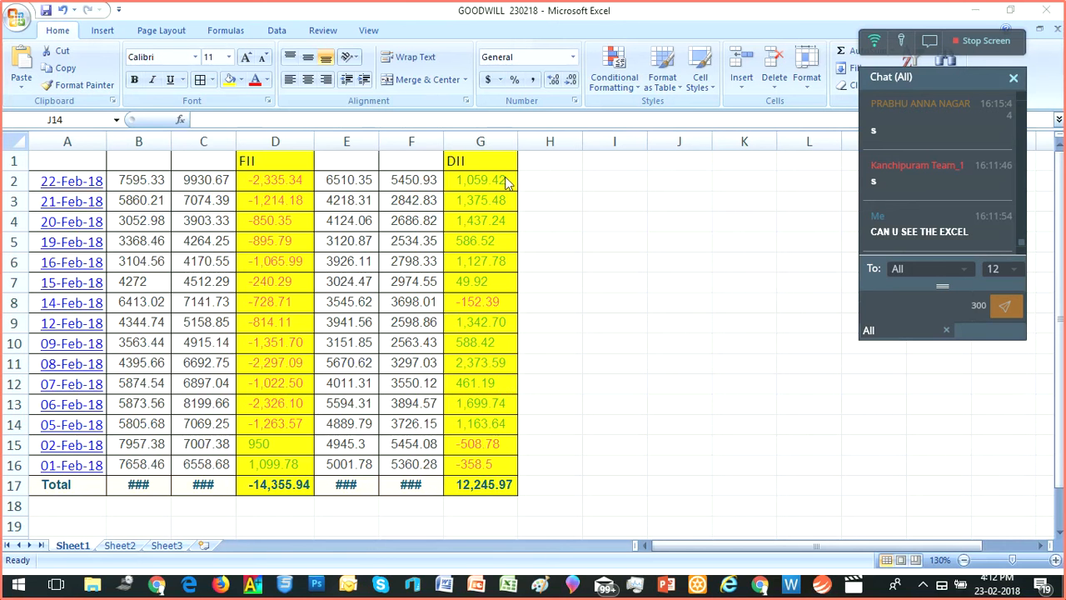
pyautogui.moveTo(503, 202)
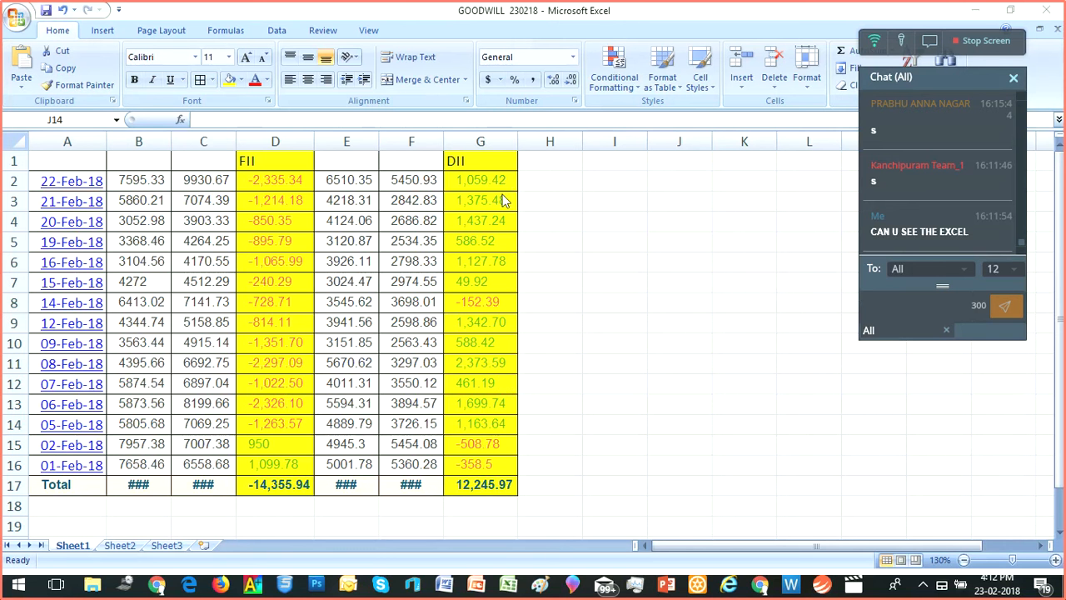
pyautogui.moveTo(331, 222)
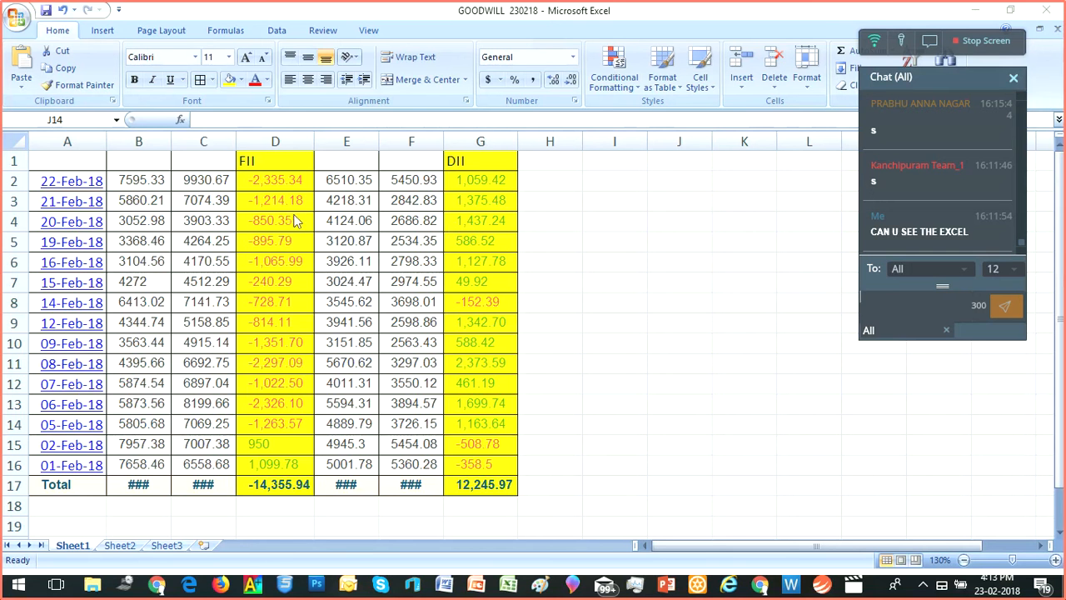
# Review the first FII and DII net flow figures on Sheet1, then show Sheet2's global indices table
pyautogui.click(680, 425)
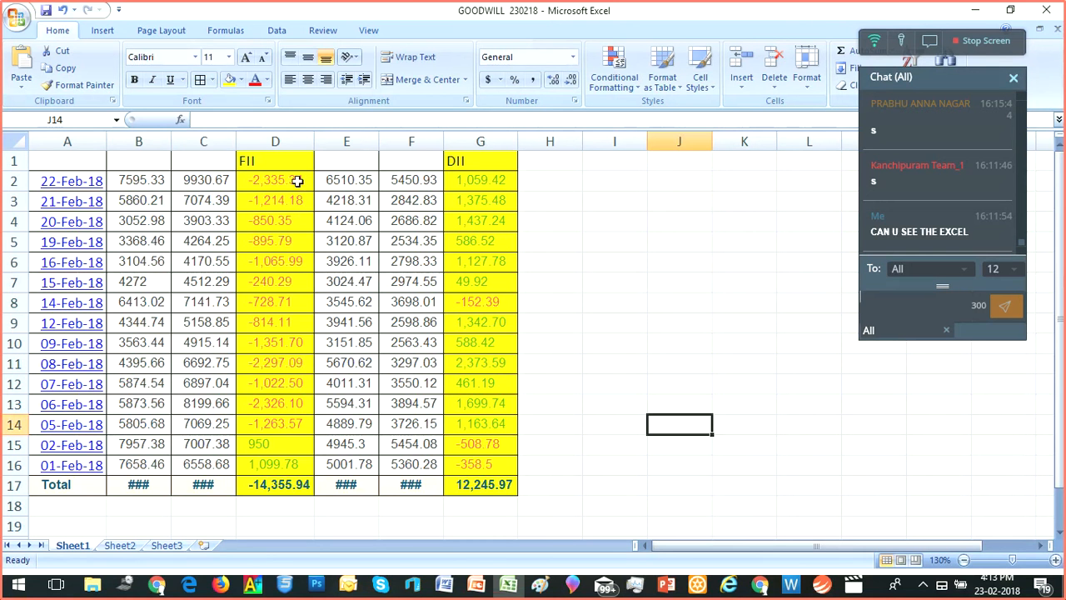
pyautogui.moveTo(290, 181)
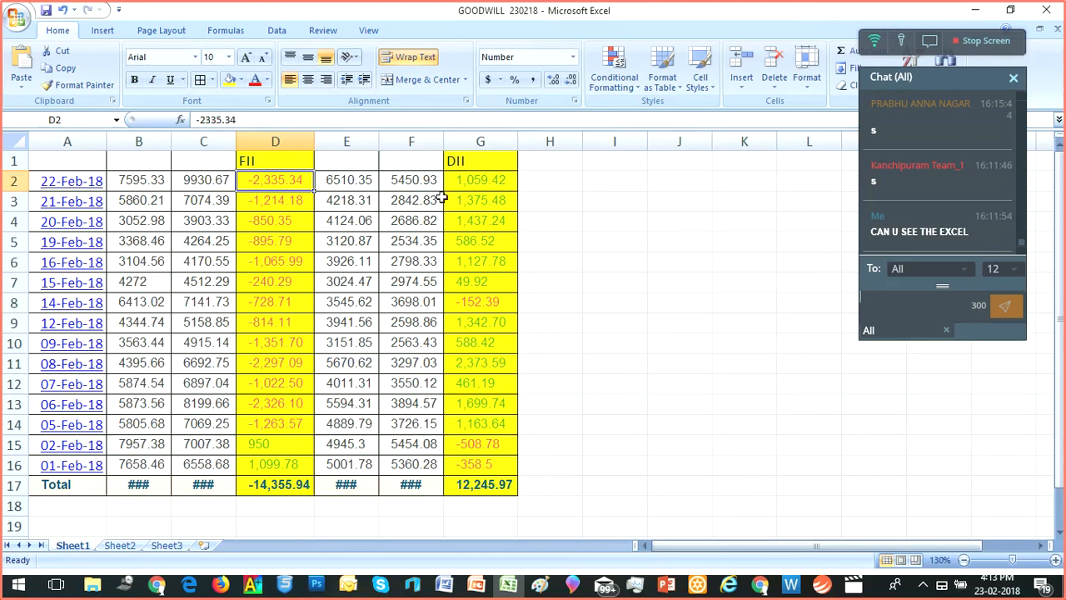
pyautogui.click(479, 180)
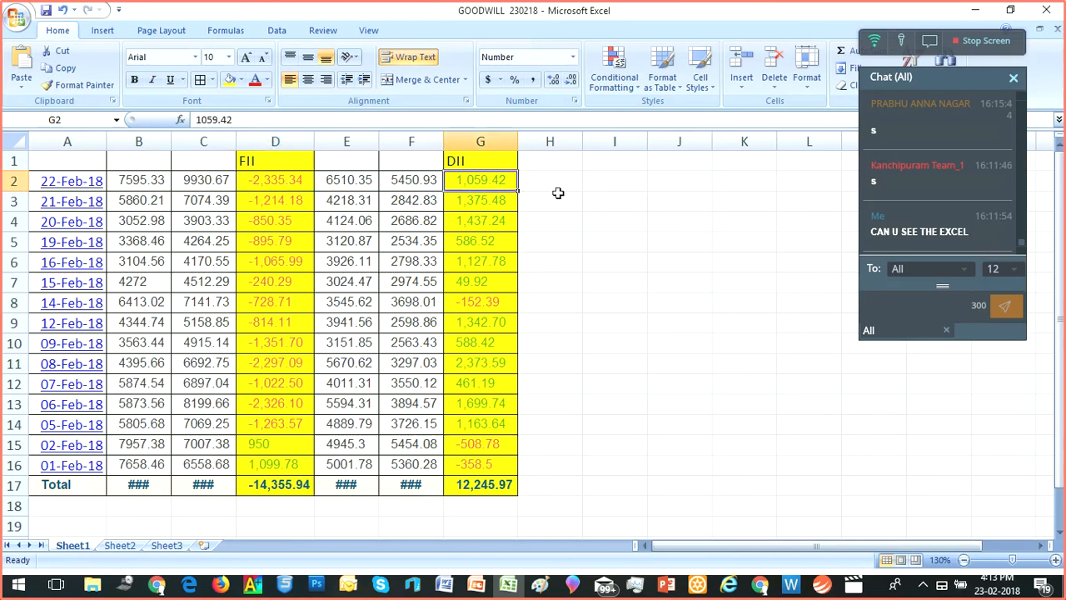
pyautogui.moveTo(370, 194)
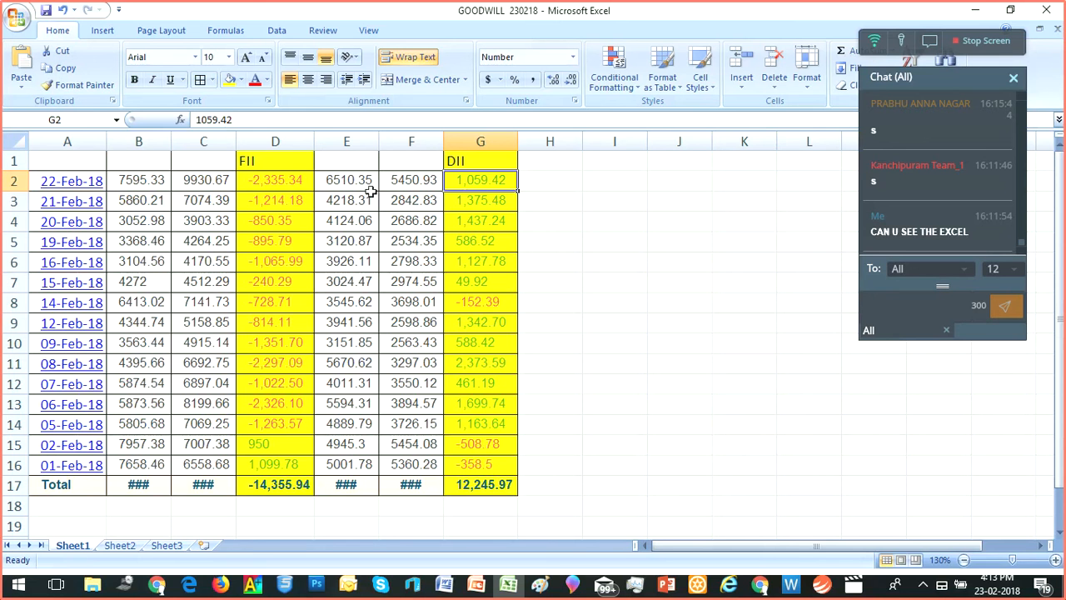
pyautogui.moveTo(303, 267)
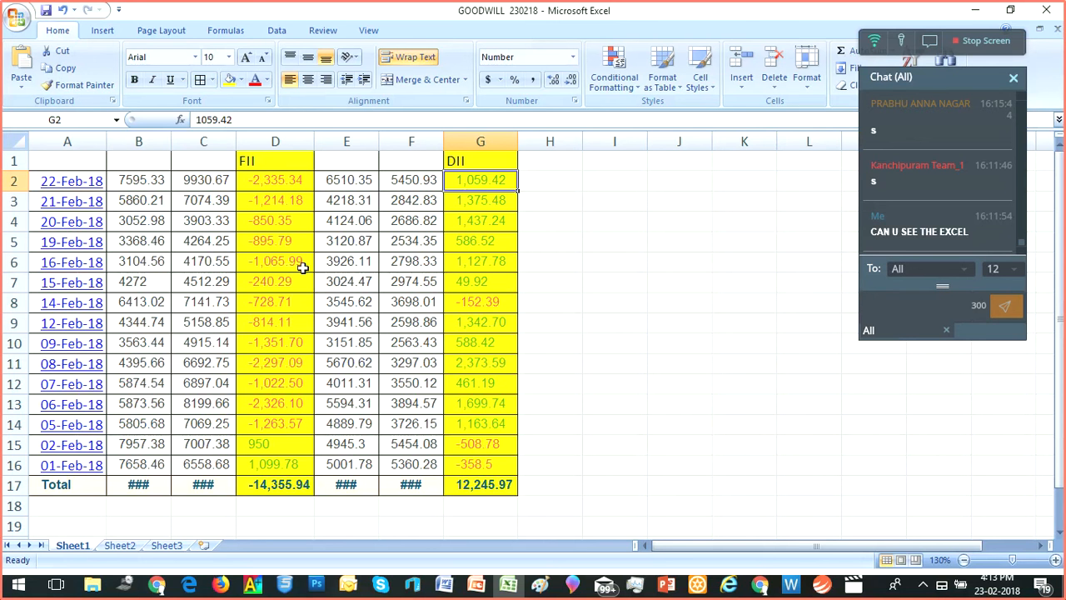
pyautogui.moveTo(508, 194)
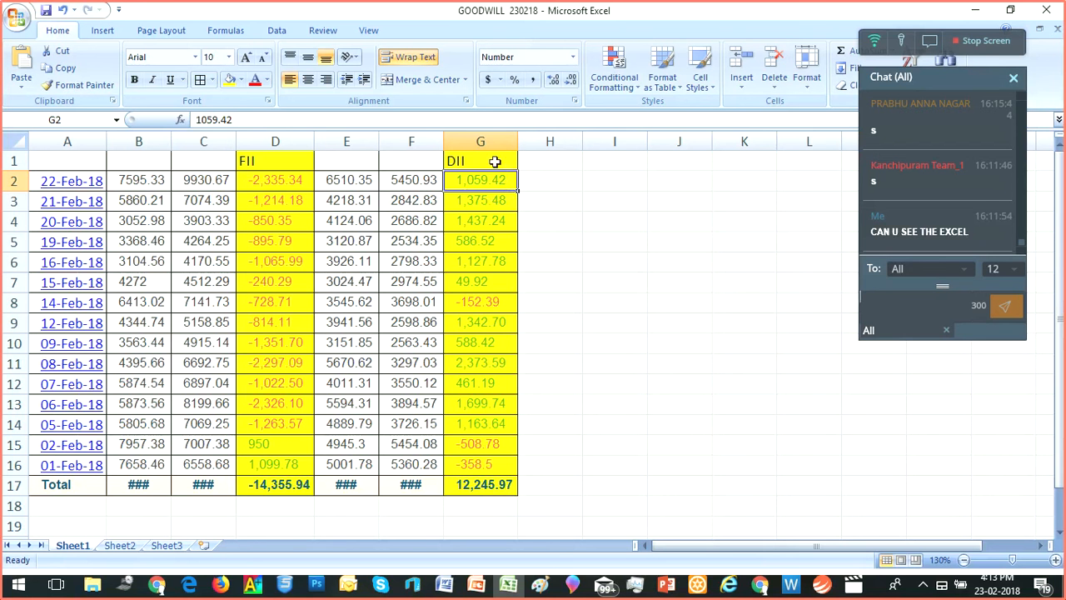
pyautogui.moveTo(482, 240)
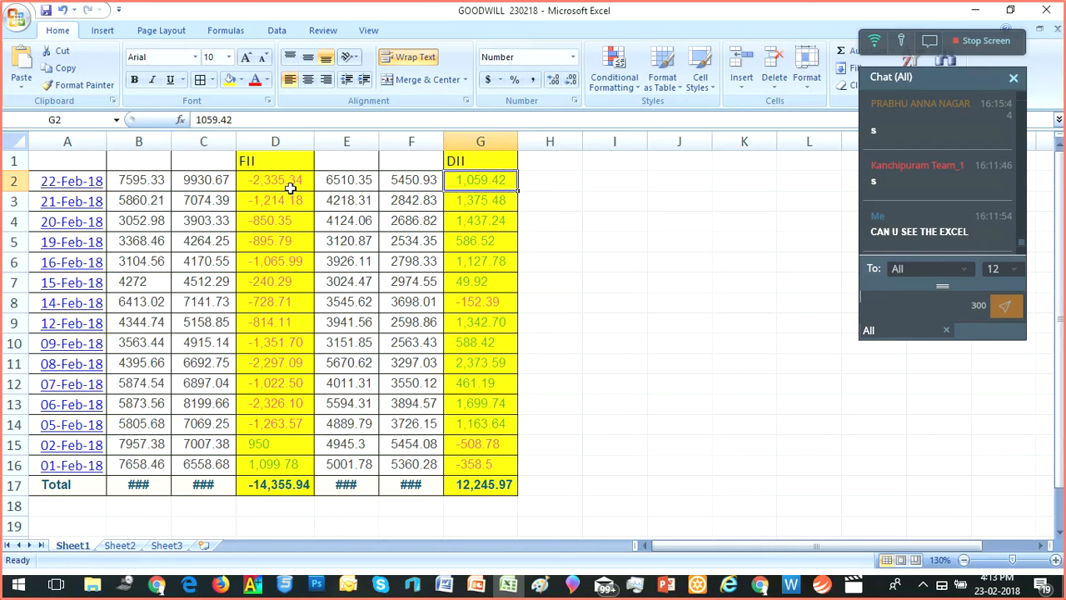
pyautogui.moveTo(294, 268)
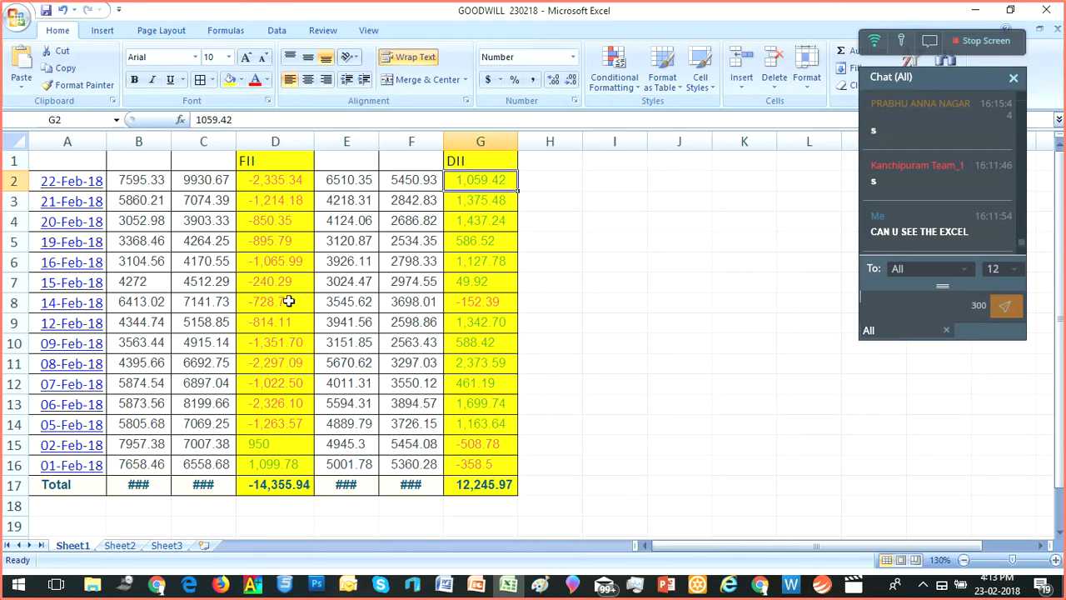
pyautogui.moveTo(293, 256)
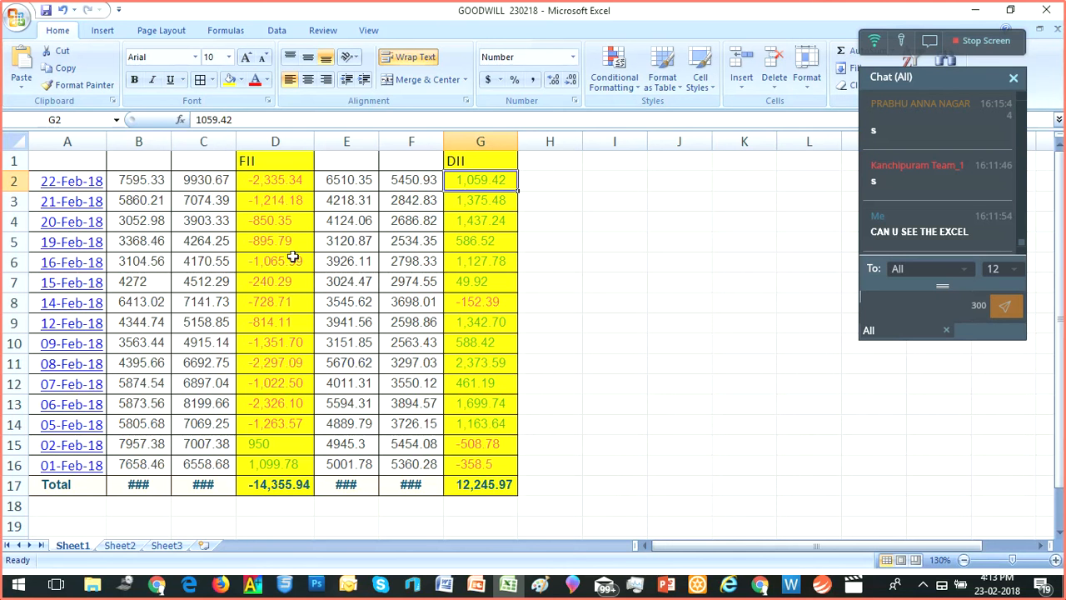
pyautogui.click(275, 180)
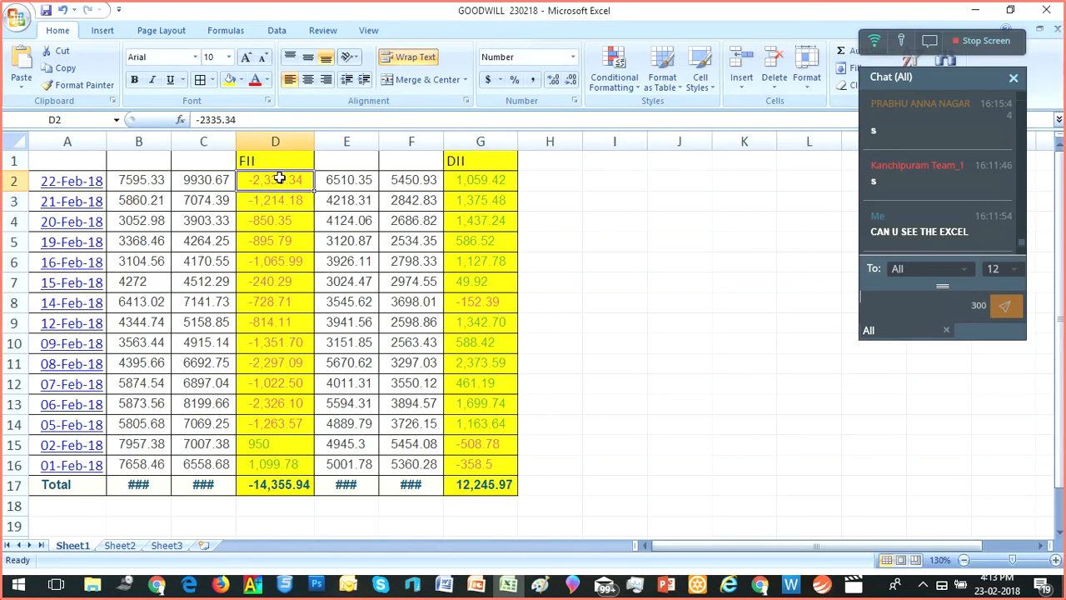
pyautogui.click(615, 323)
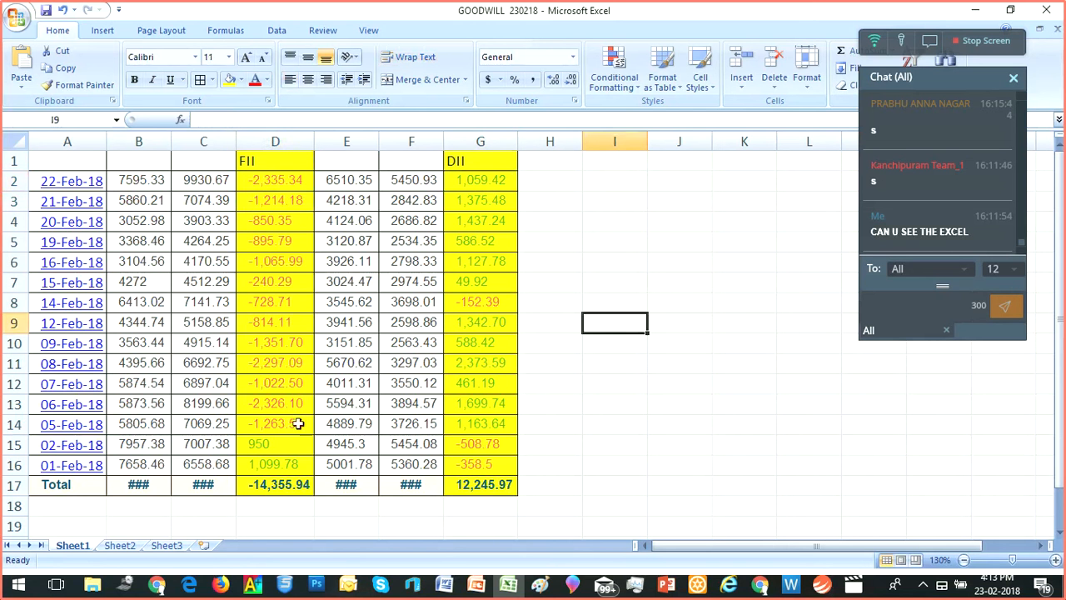
pyautogui.click(120, 545)
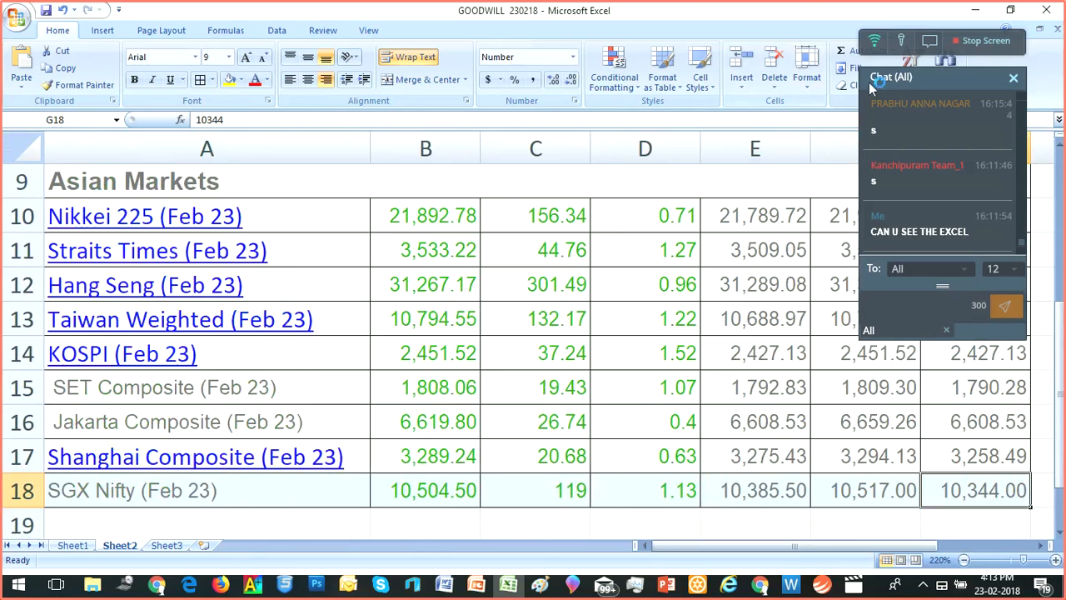
pyautogui.click(1013, 79)
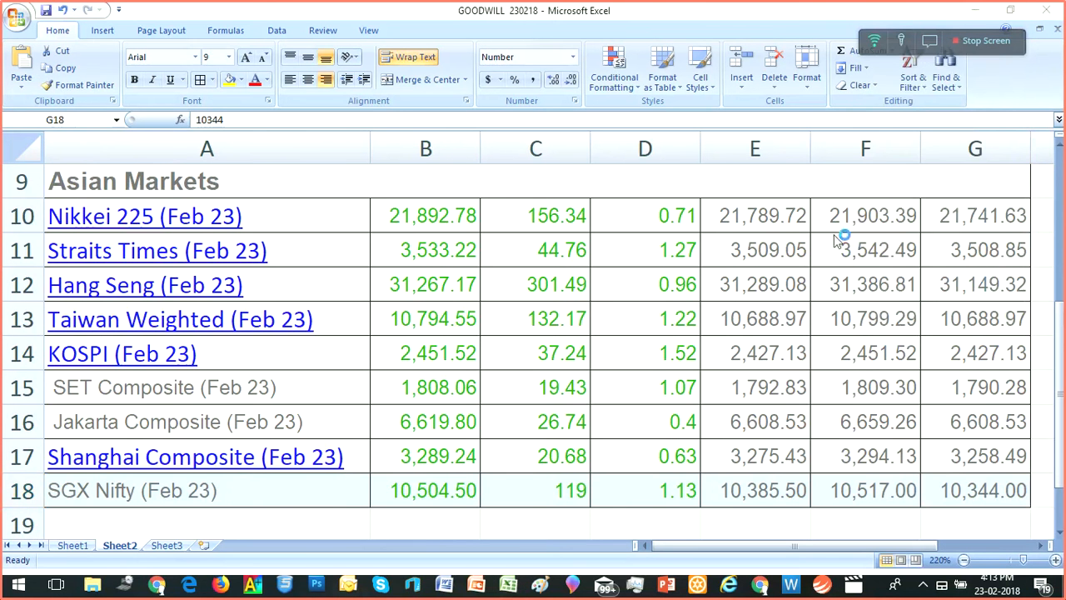
pyautogui.moveTo(315, 255)
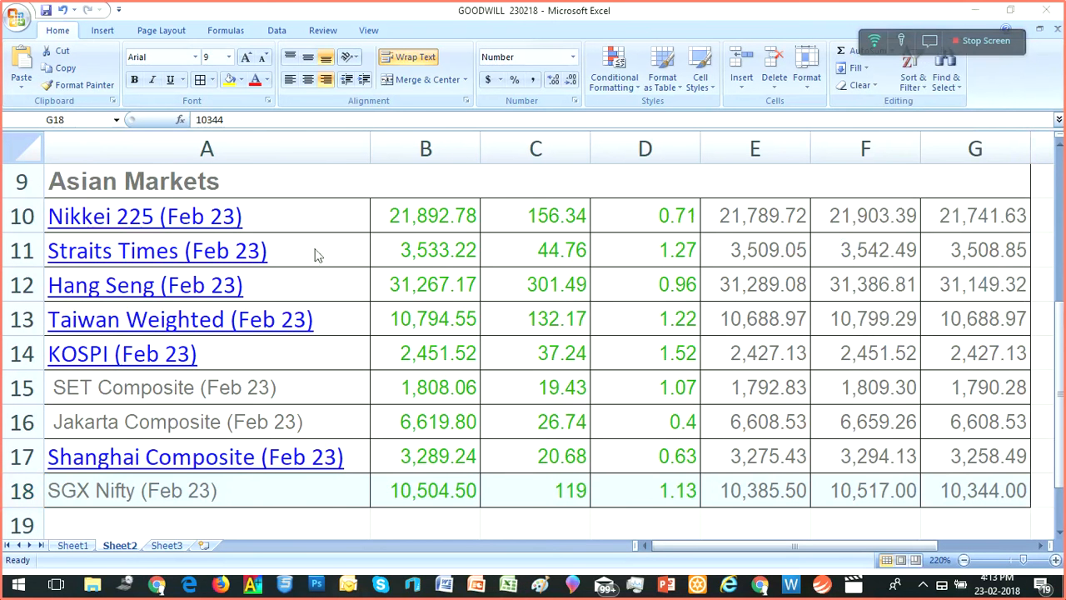
pyautogui.moveTo(353, 284)
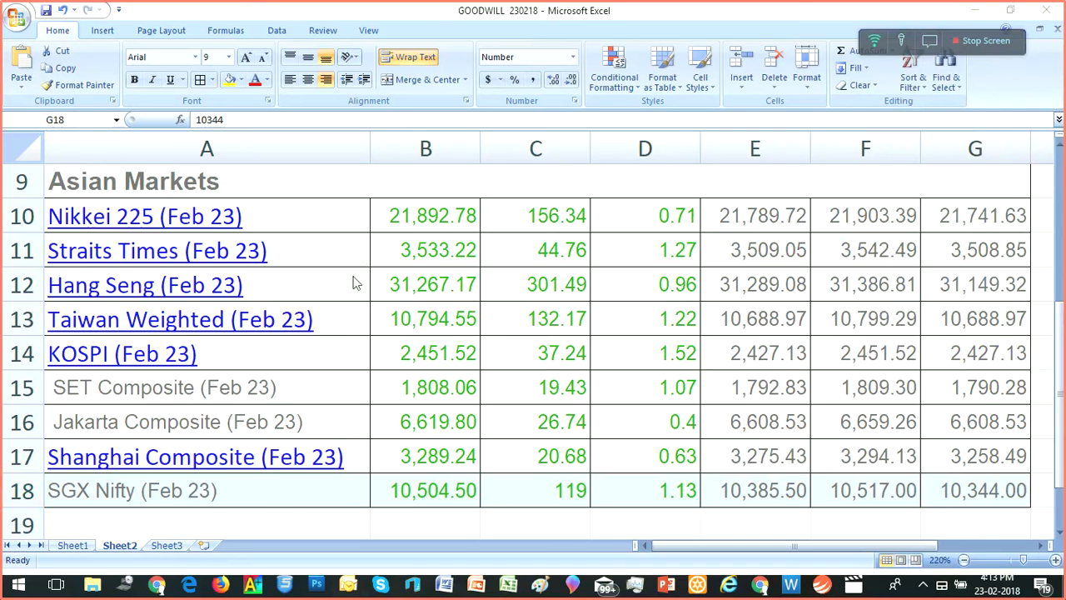
pyautogui.moveTo(348, 337)
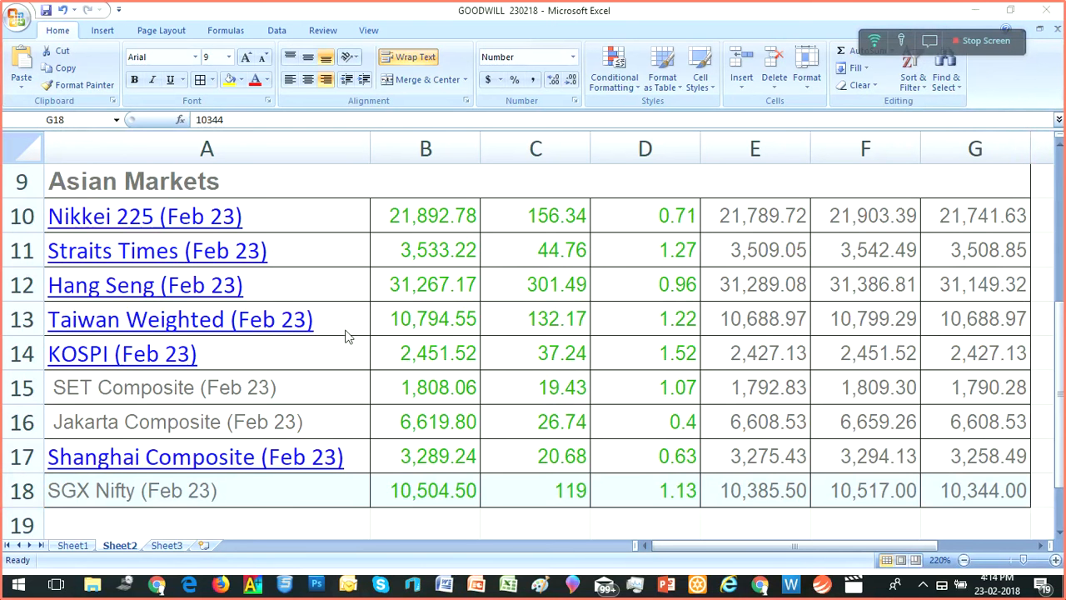
pyautogui.moveTo(332, 358)
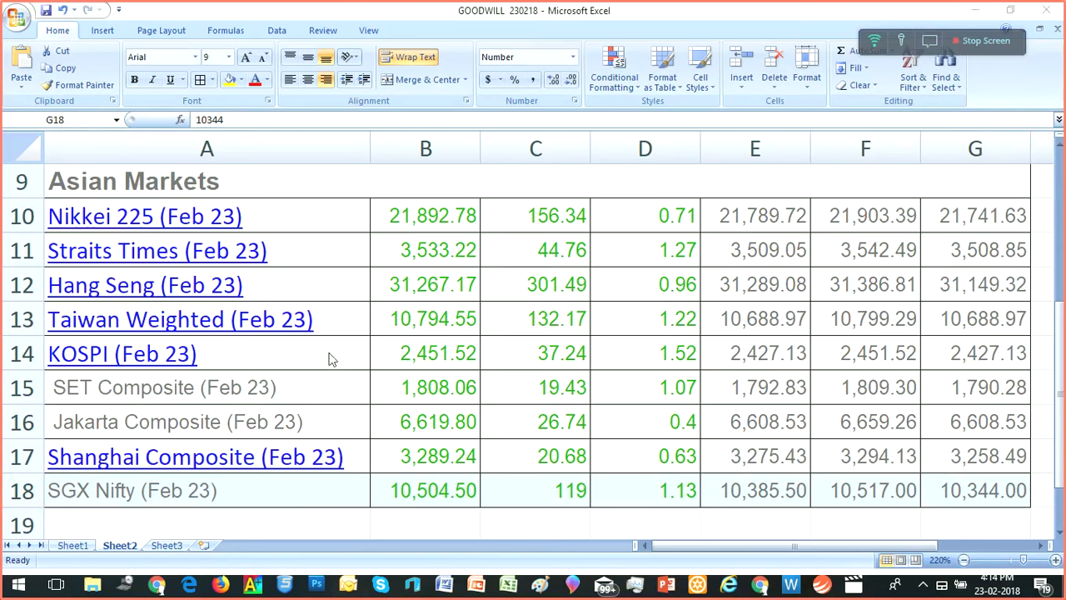
pyautogui.moveTo(342, 453)
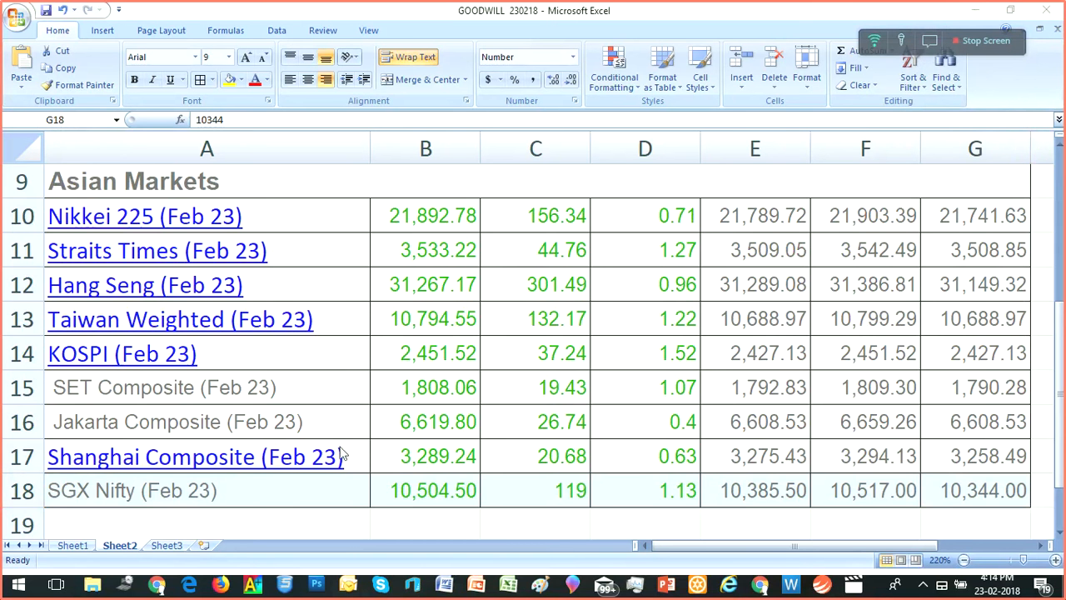
pyautogui.moveTo(627, 193)
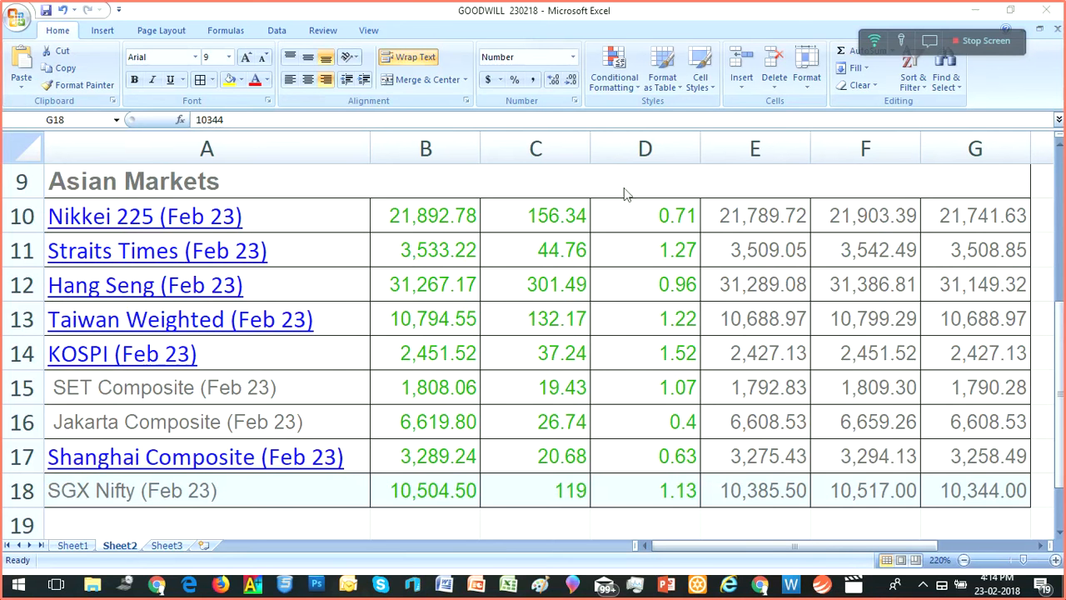
pyautogui.moveTo(659, 203)
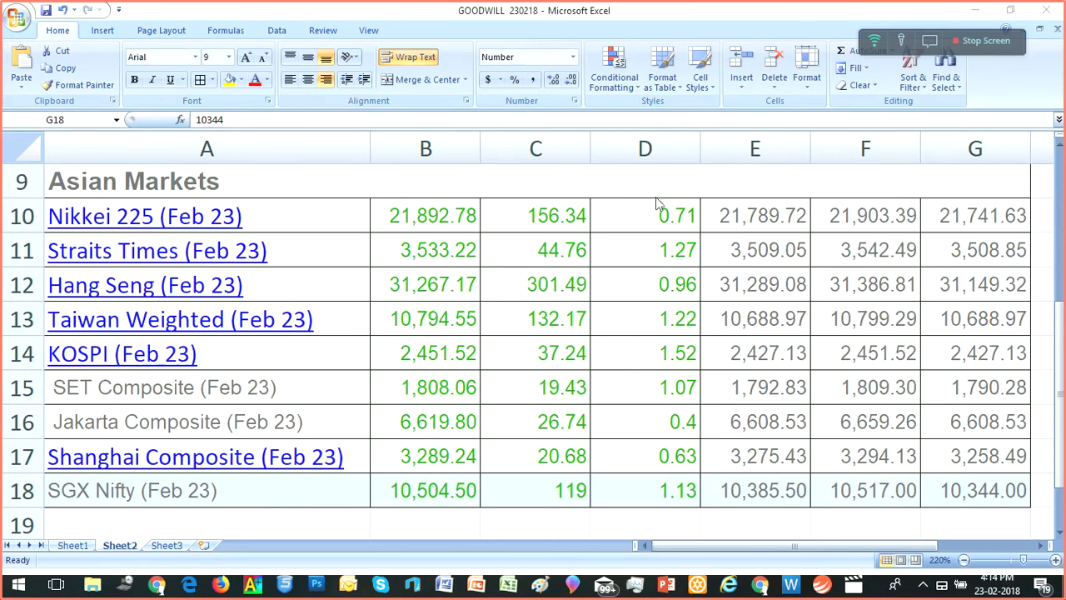
pyautogui.moveTo(681, 250)
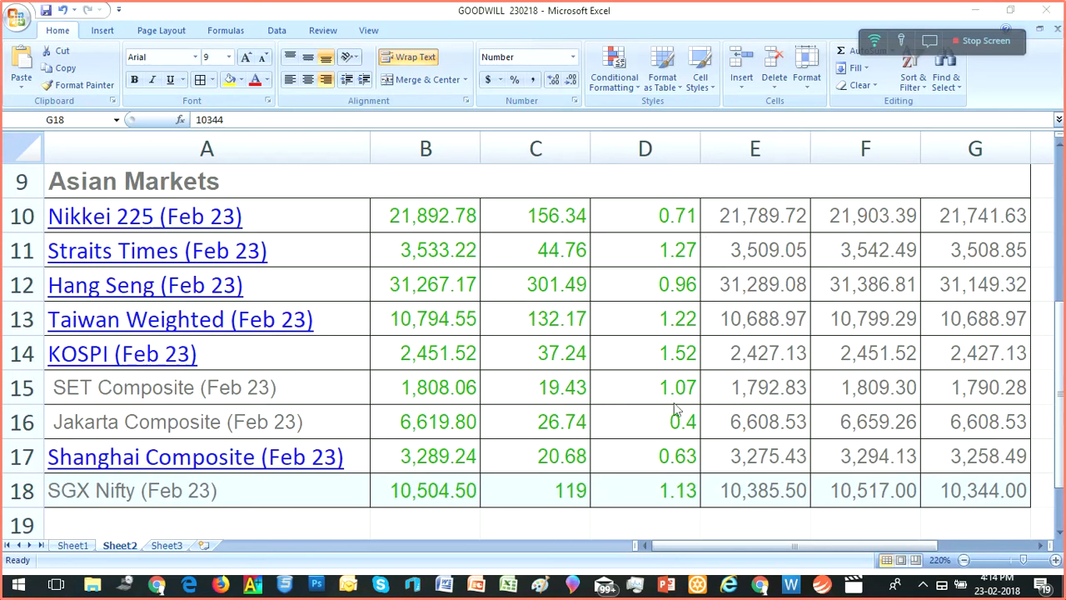
pyautogui.moveTo(666, 333)
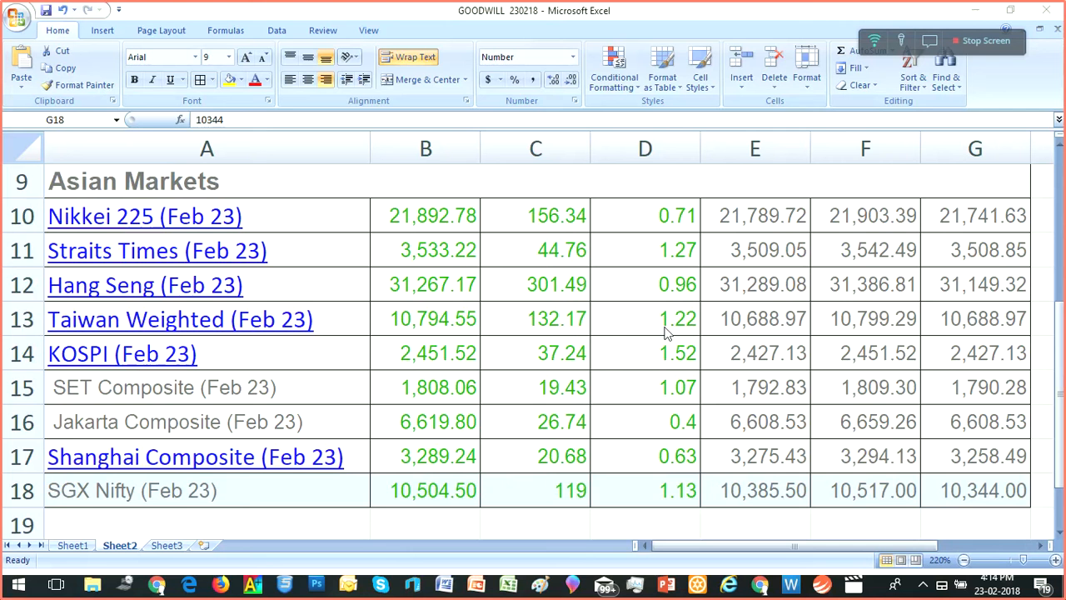
pyautogui.moveTo(730, 299)
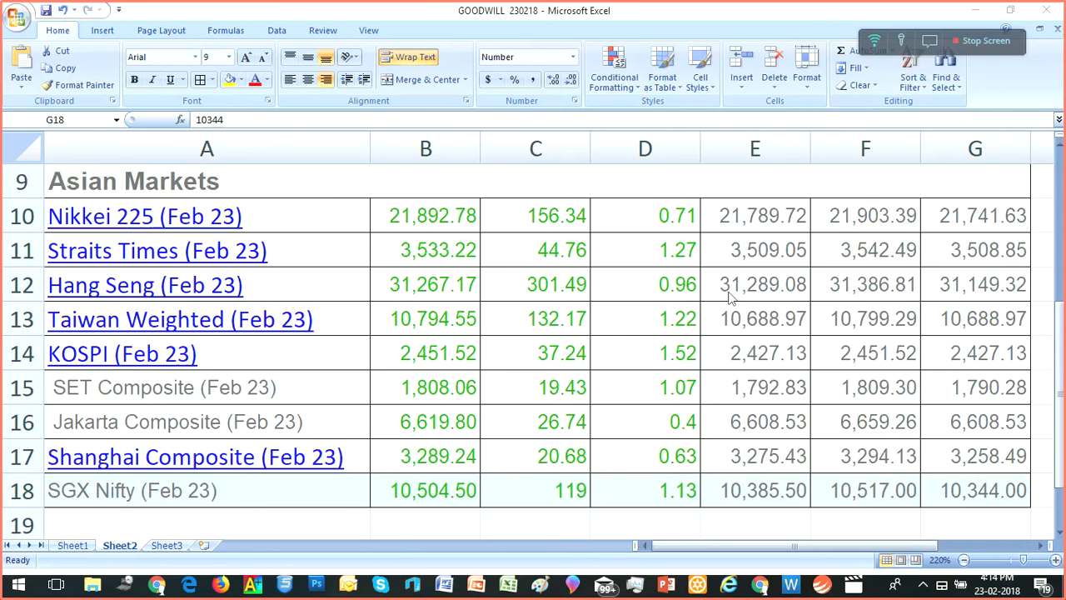
pyautogui.moveTo(510, 328)
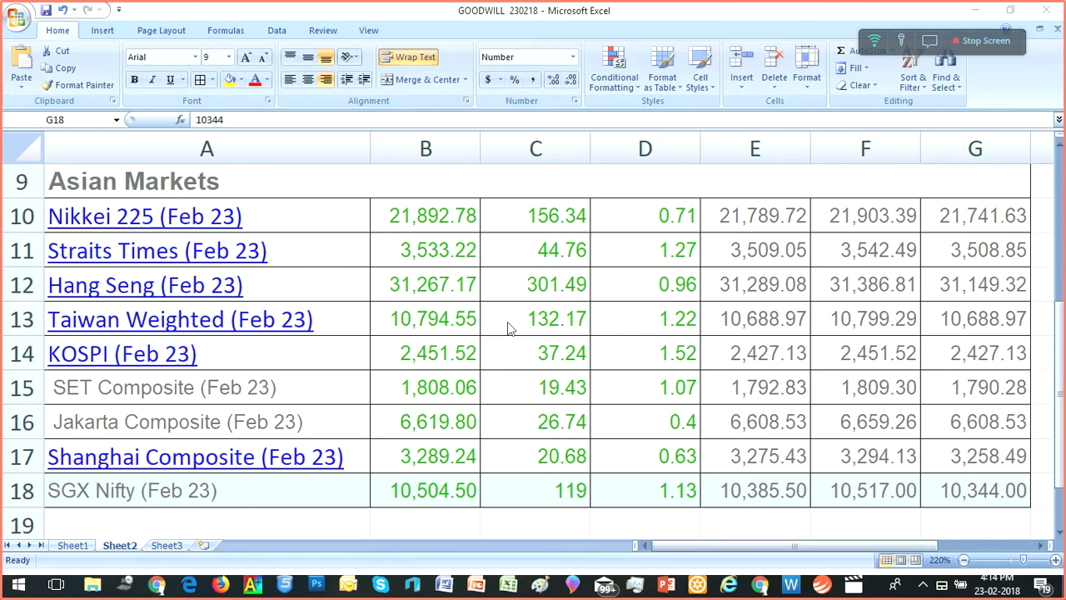
pyautogui.moveTo(392, 279)
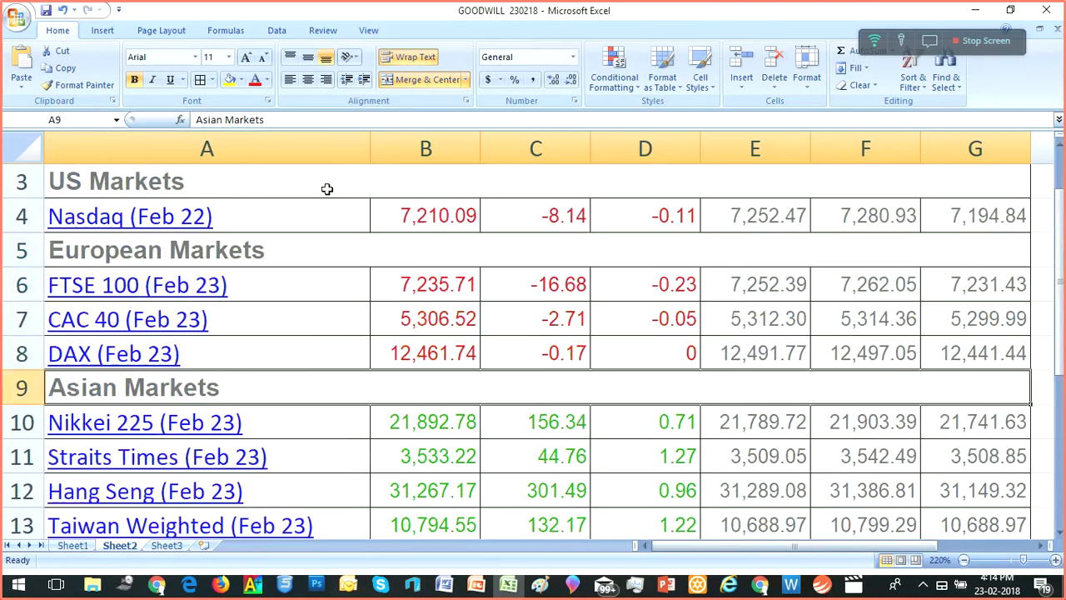
pyautogui.moveTo(346, 290)
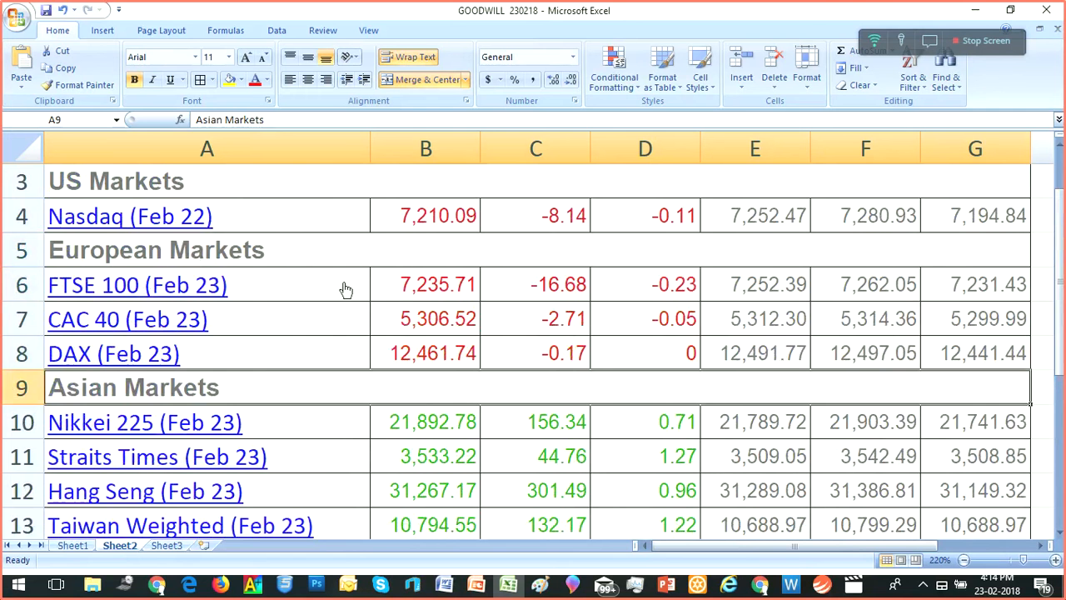
pyautogui.moveTo(404, 278)
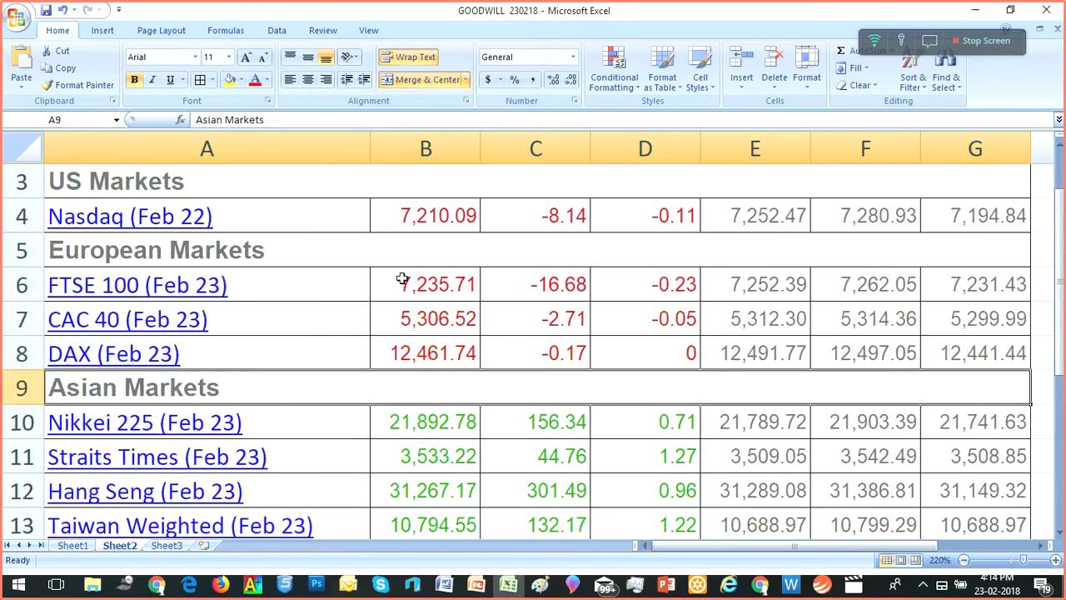
pyautogui.moveTo(489, 302)
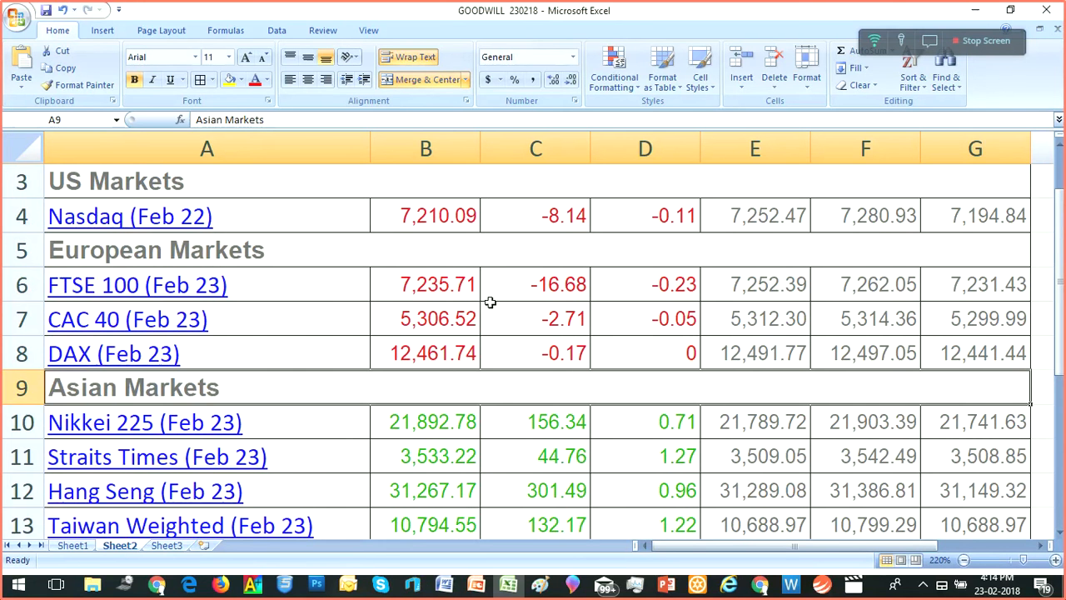
pyautogui.moveTo(697, 307)
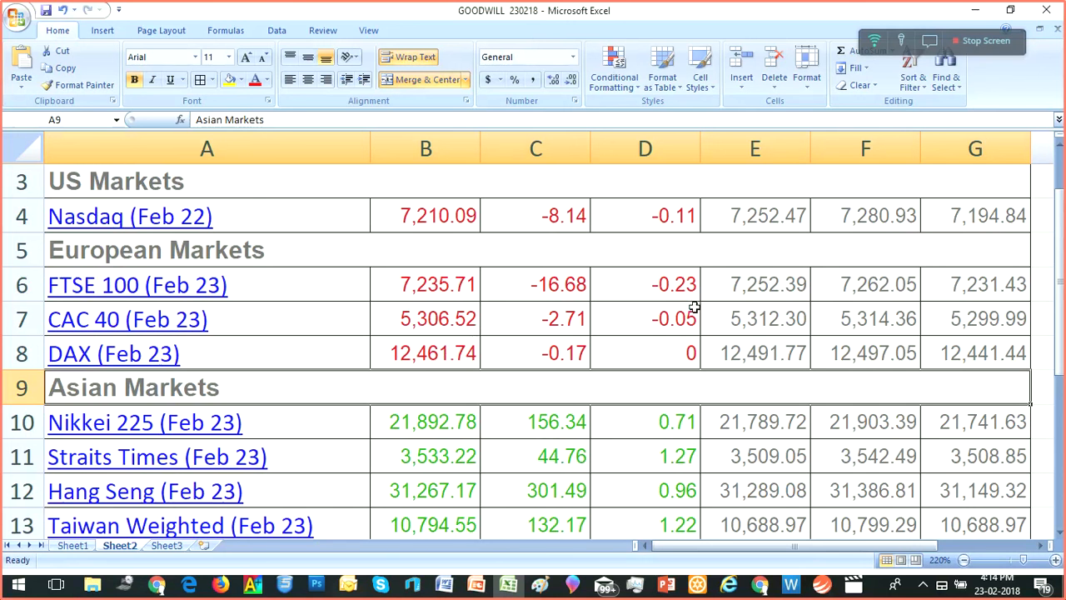
pyautogui.moveTo(477, 313)
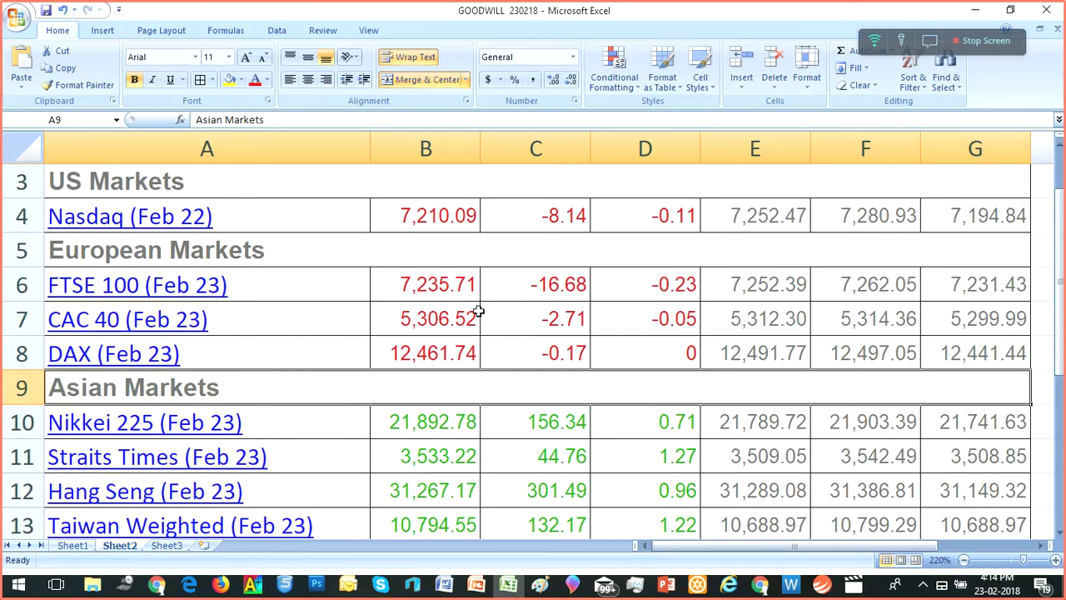
pyautogui.moveTo(450, 311)
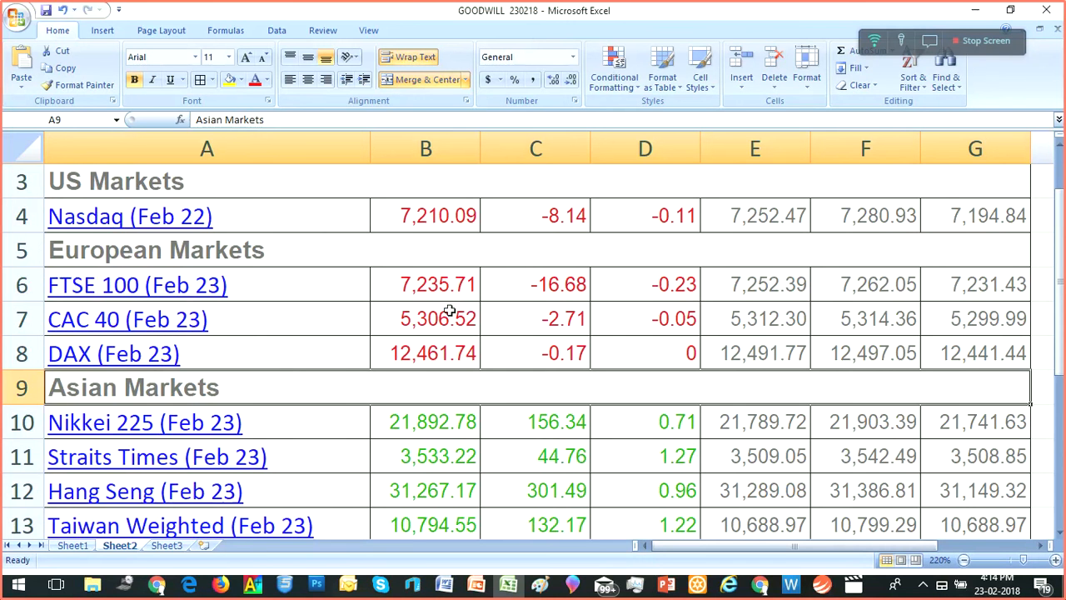
pyautogui.moveTo(215, 177)
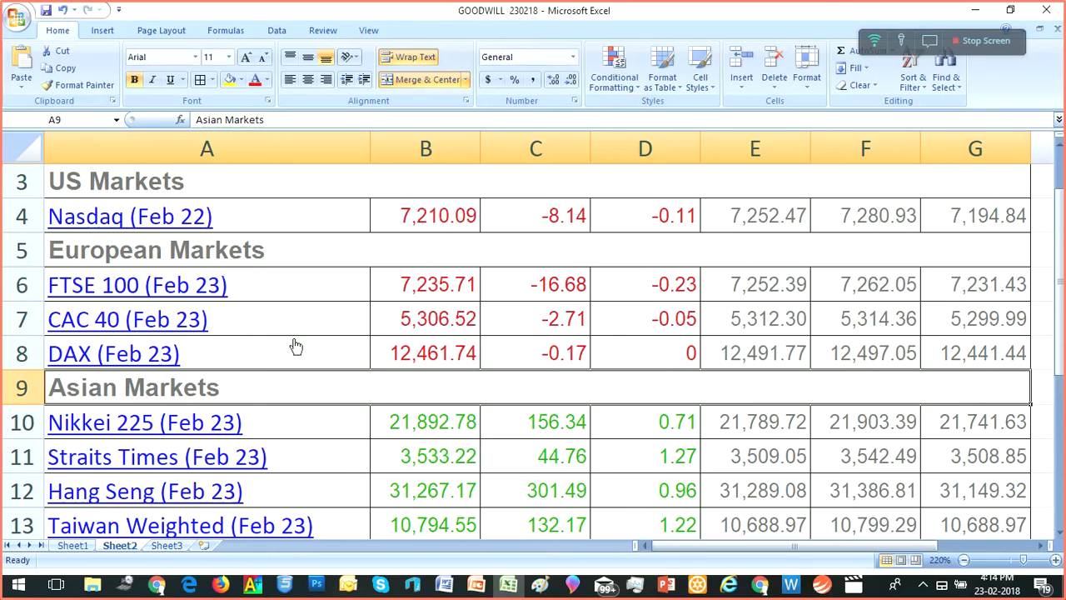
pyautogui.scroll(-3)
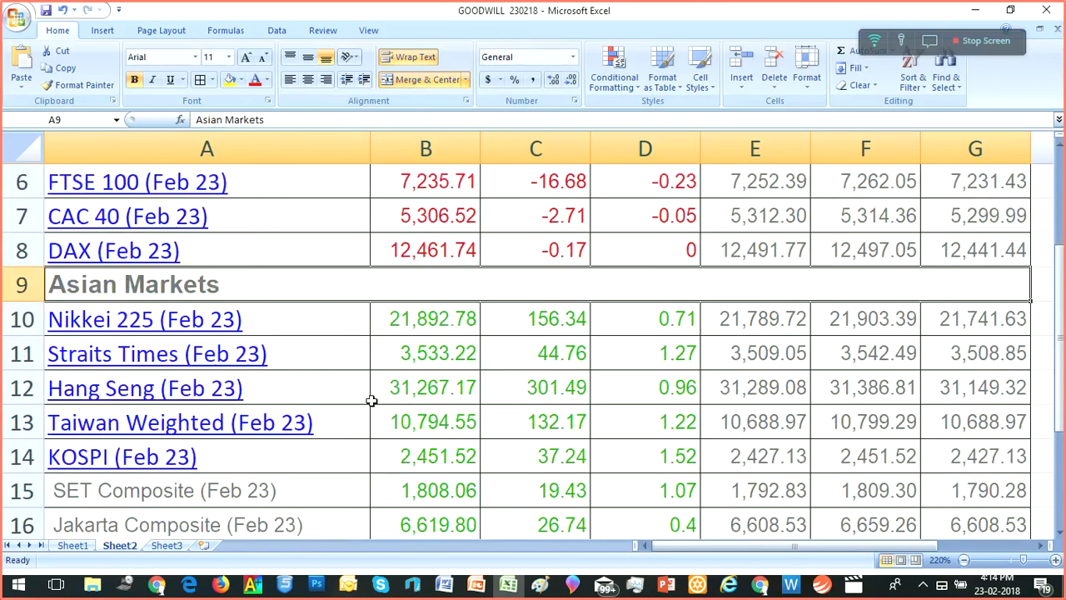
pyautogui.scroll(-3)
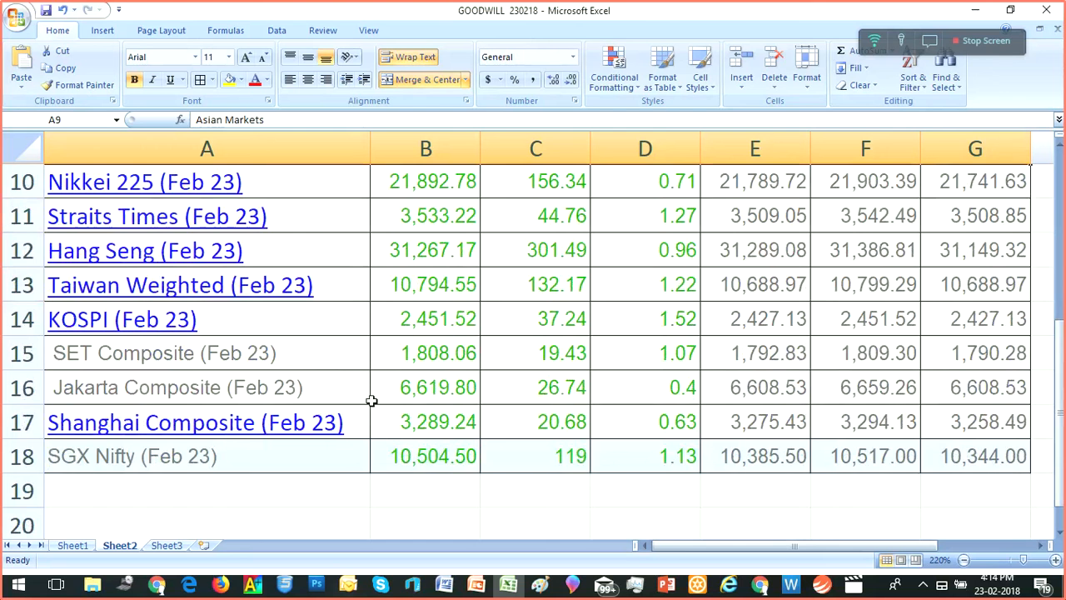
pyautogui.scroll(3)
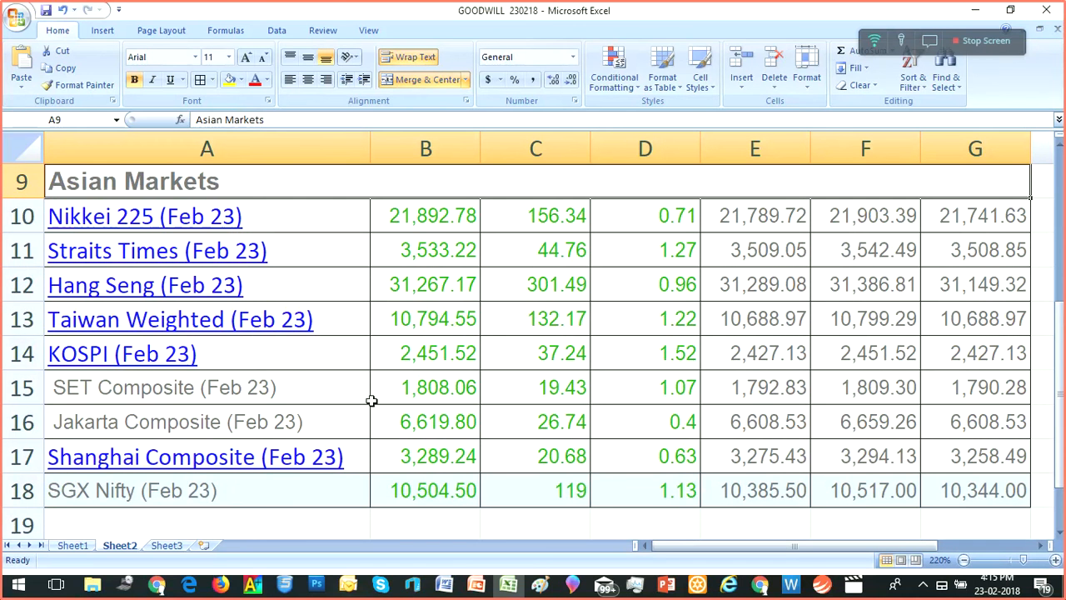